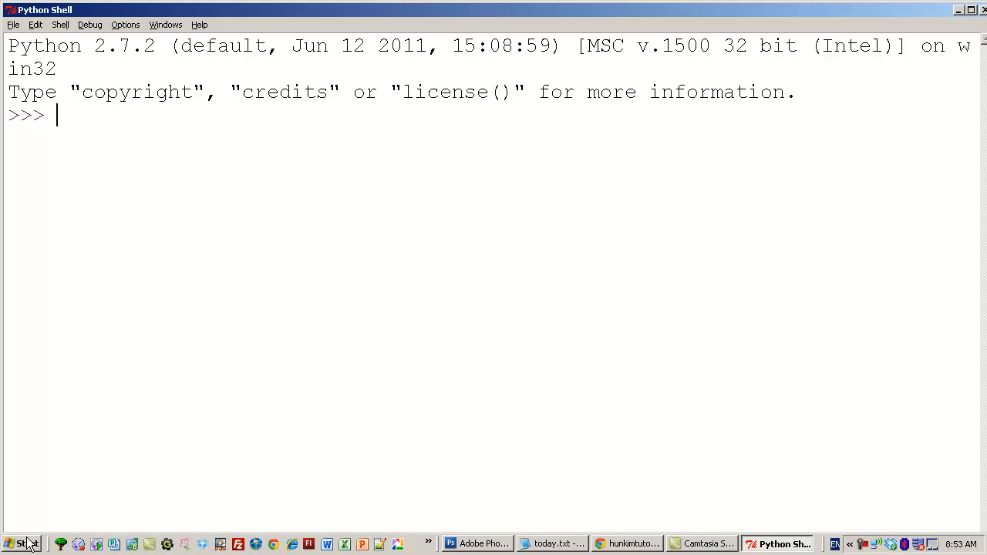
mouse_move(209, 146)
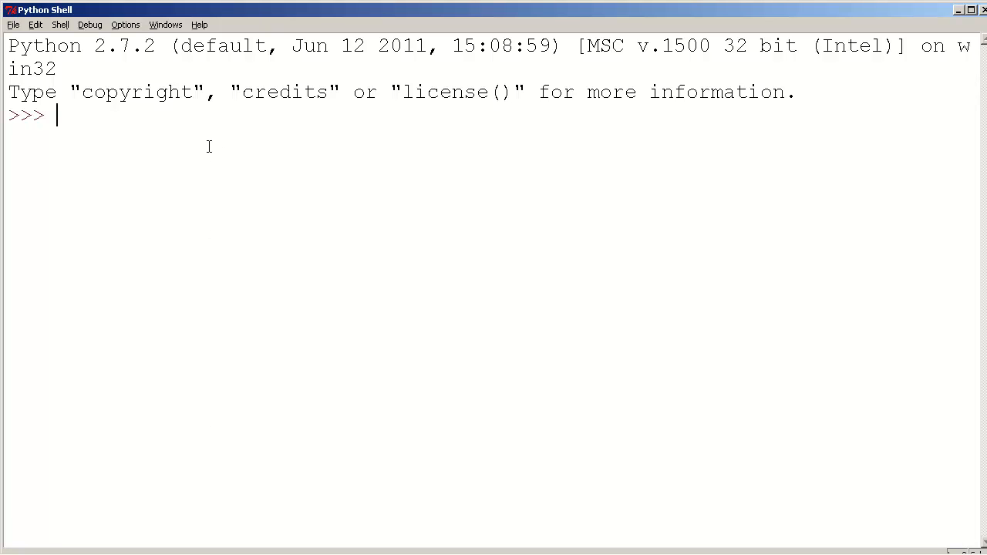
mouse_move(308, 213)
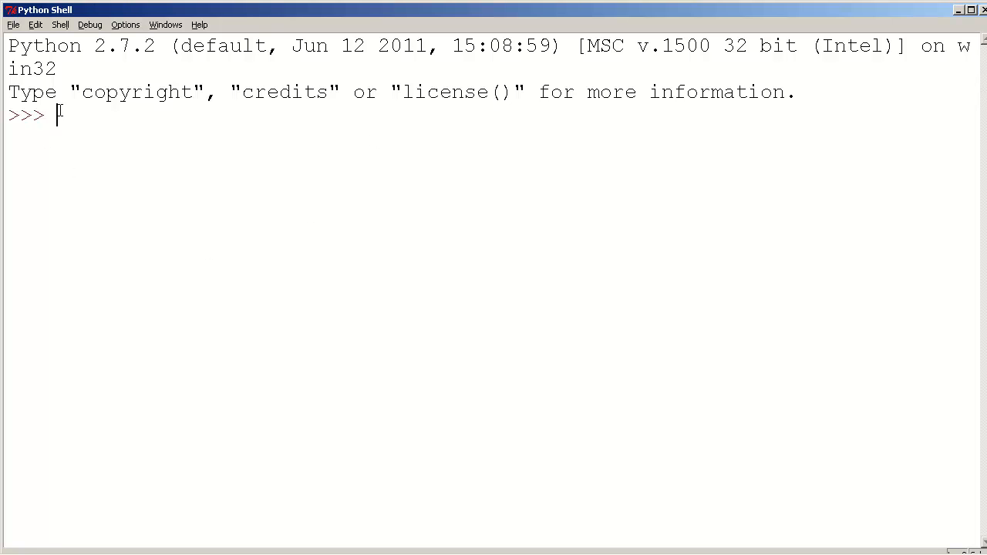
Run print "hello world" so the shell outputs hello world.
type("print \"hel")
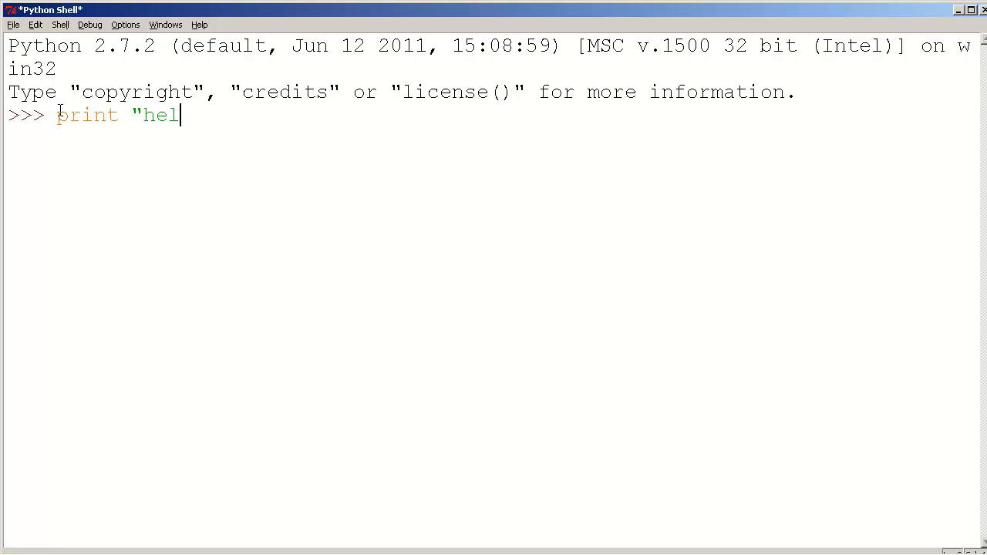
type("lo world\"")
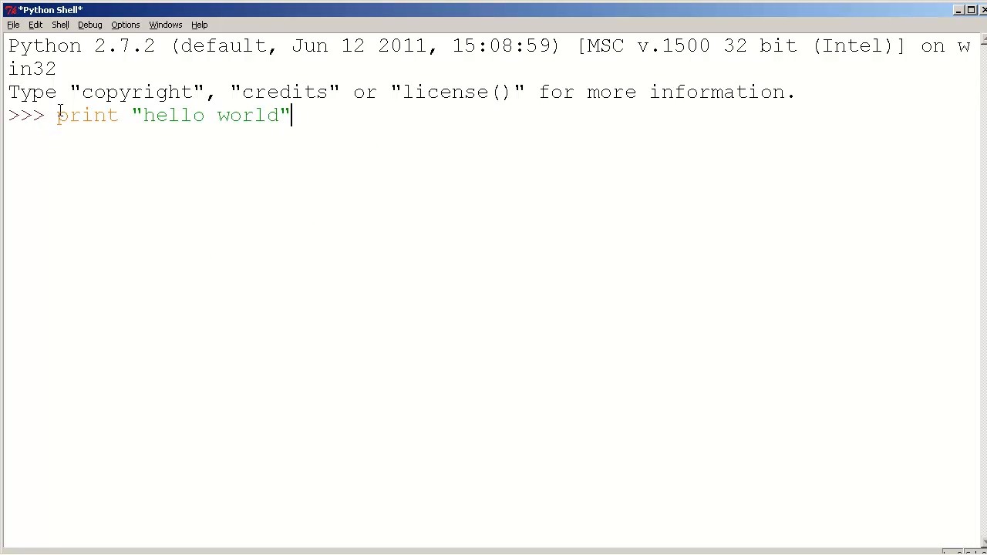
key("Return")
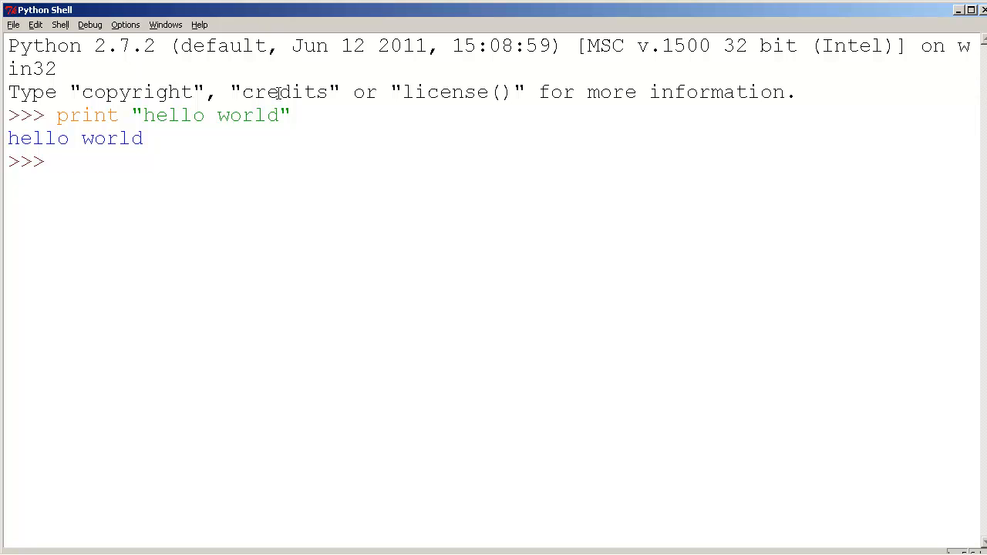
mouse_move(192, 120)
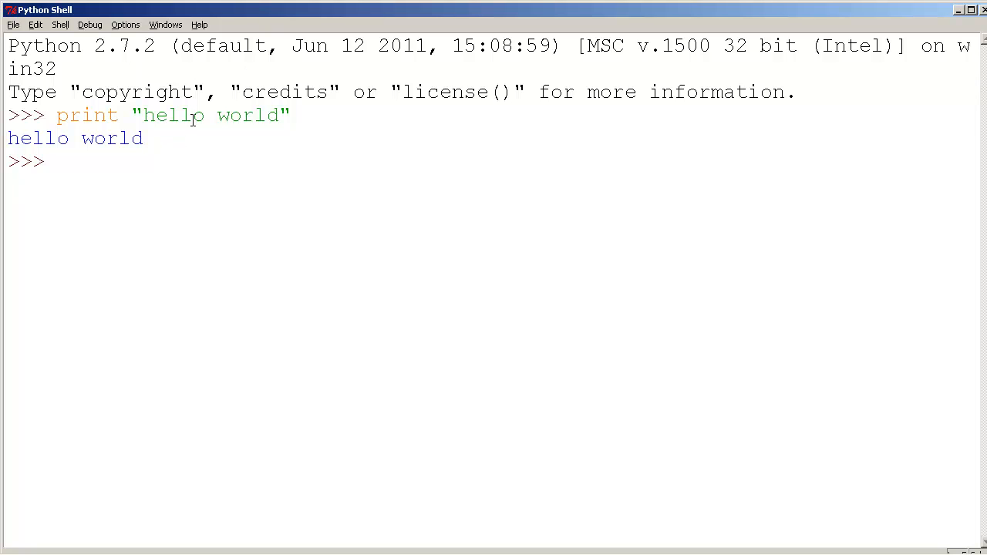
mouse_move(183, 176)
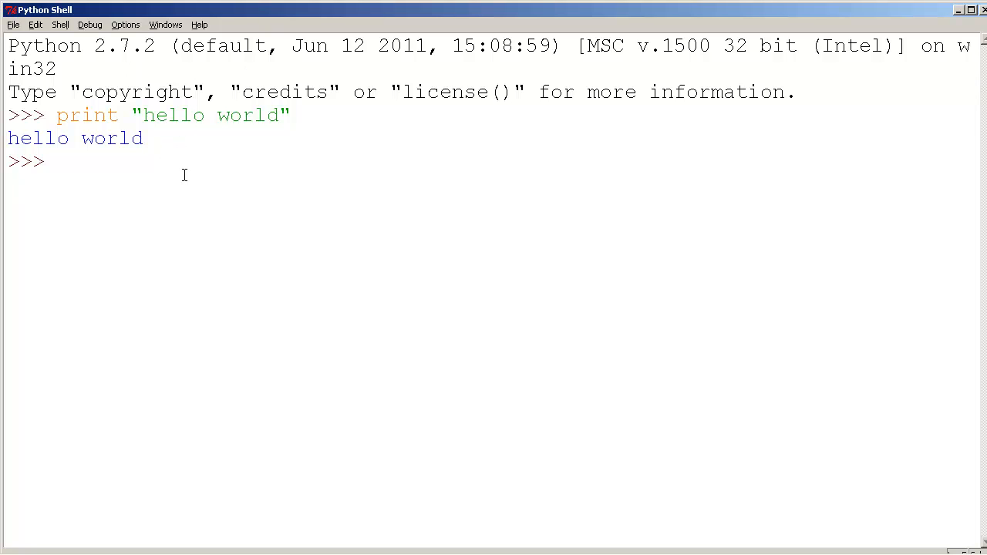
Assign x = 5 and run print x so the shell shows 5.
type("x")
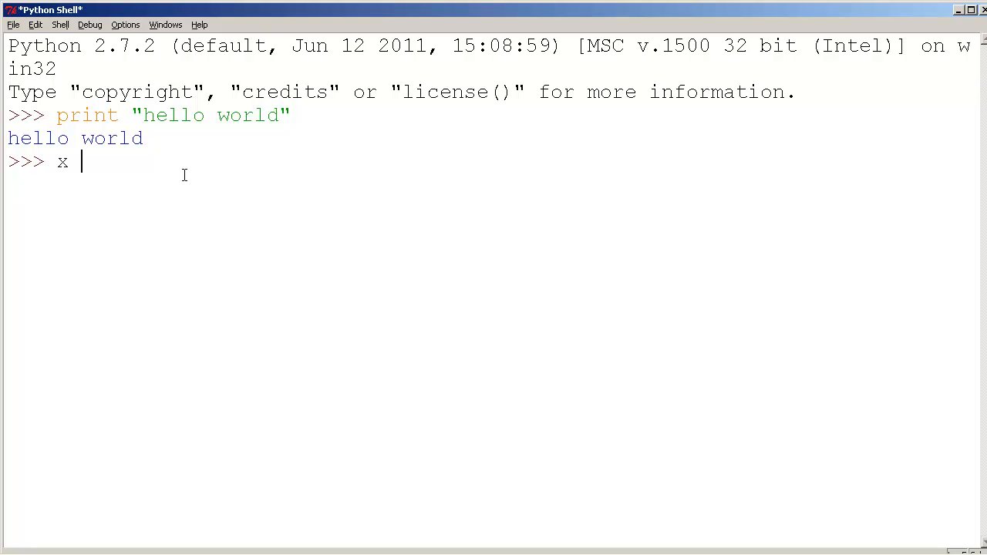
key("Return")
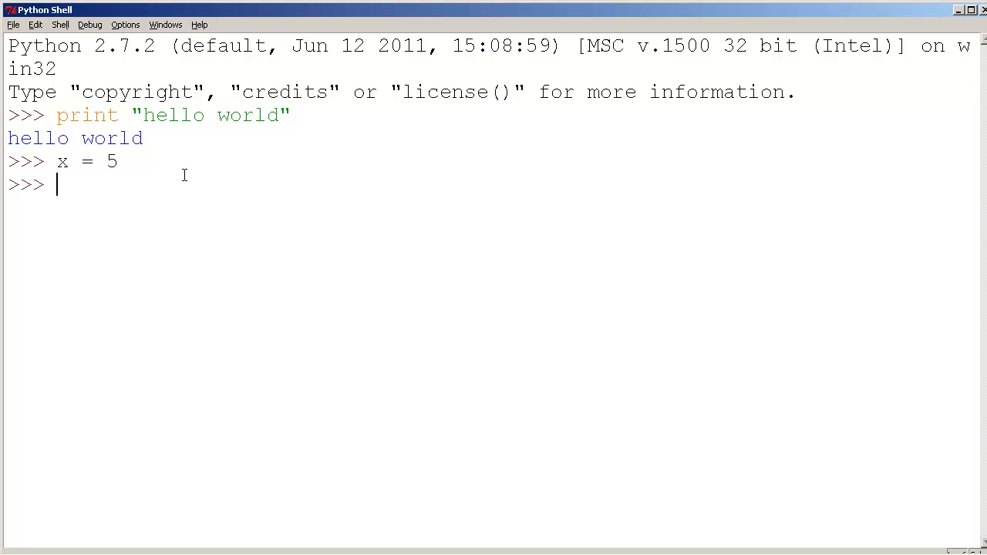
type("print x")
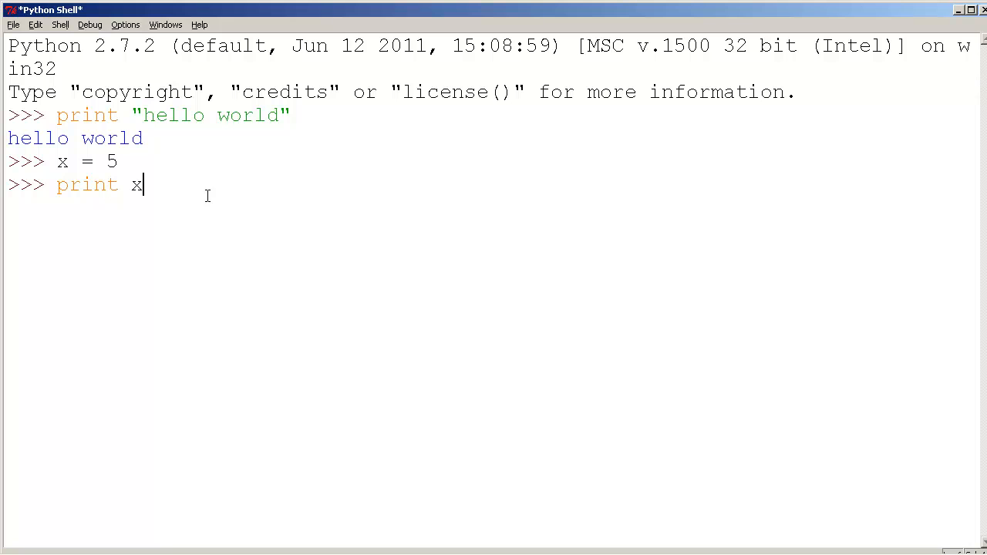
mouse_move(170, 179)
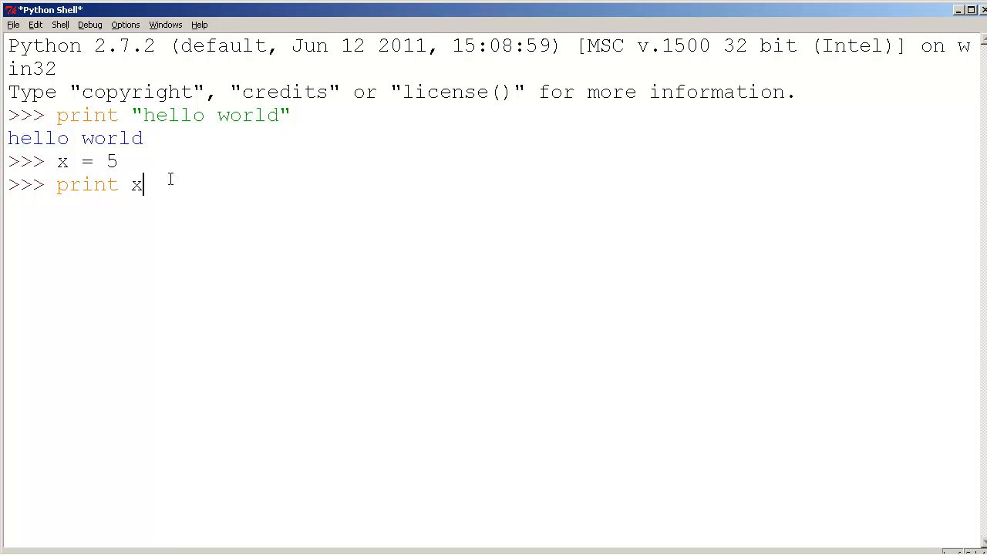
double_click(136, 183)
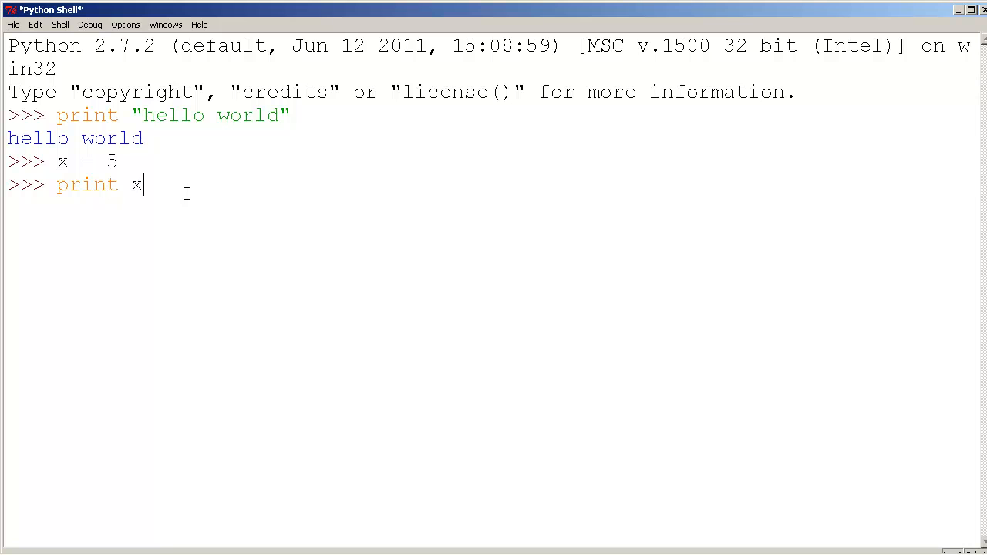
key("Return")
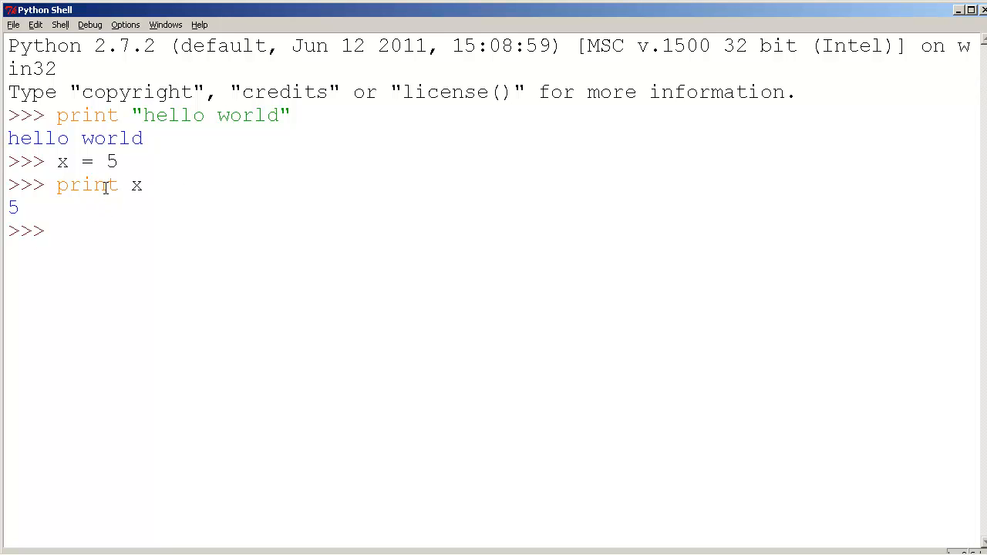
Print 1 + 2 and 4-2, giving 3 and 2.
type("p")
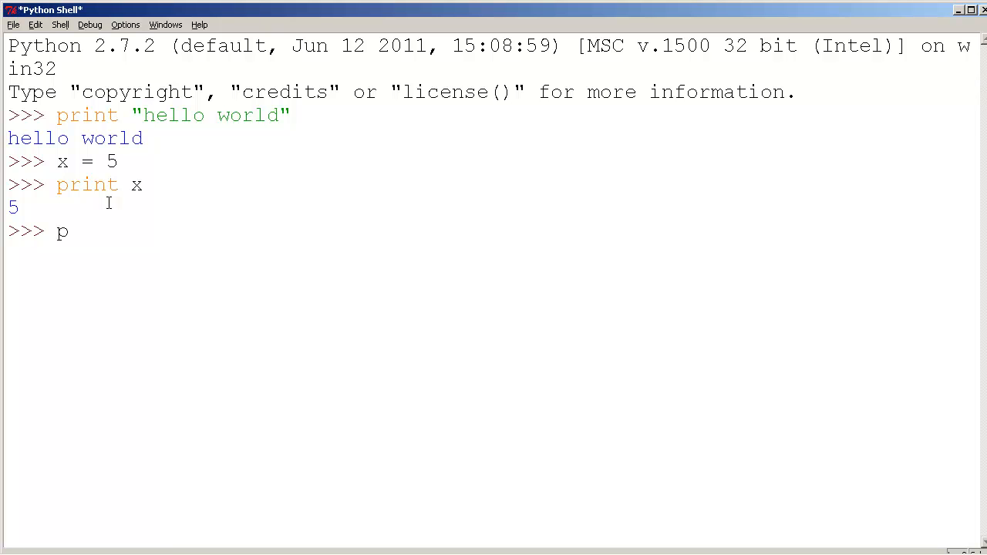
type("rint 1 + 2")
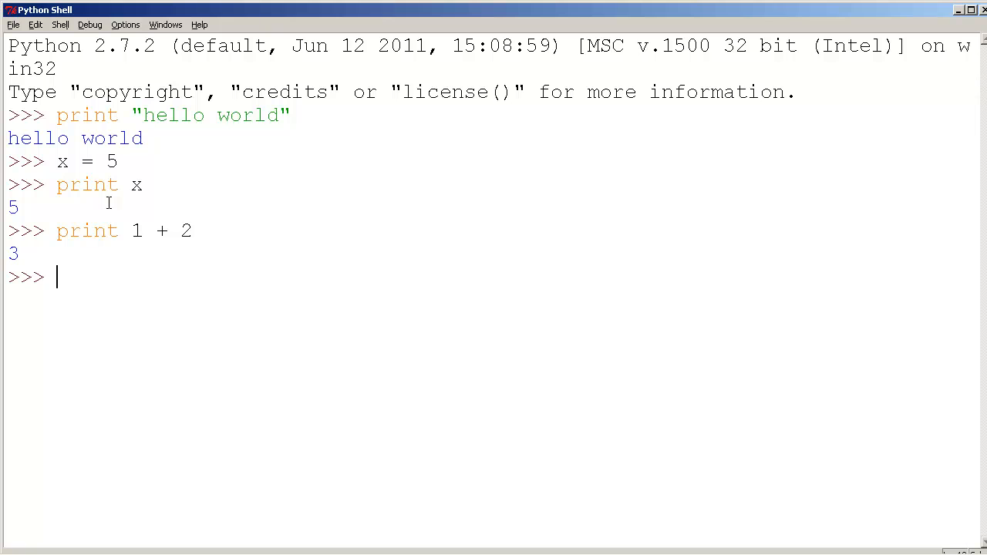
type("print 4-")
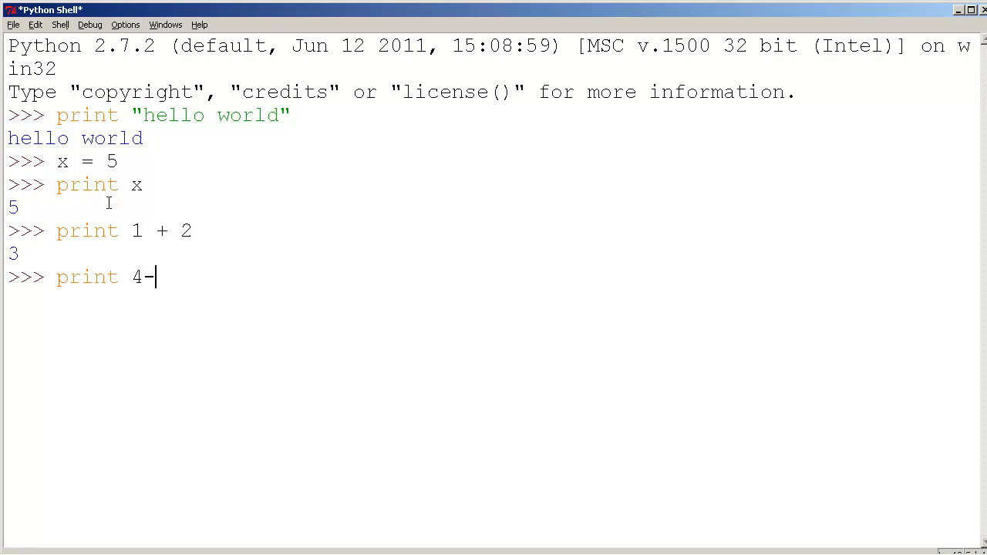
key("Return")
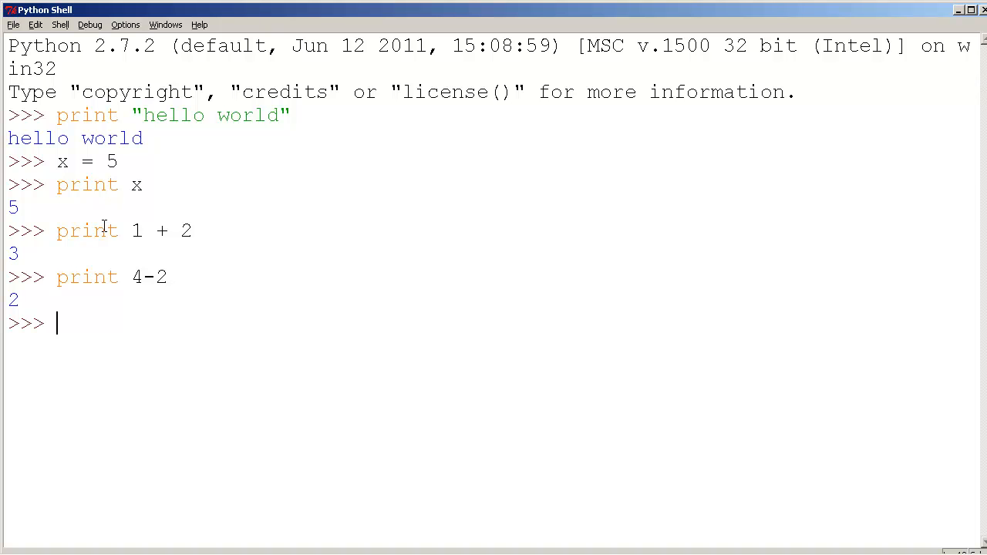
Print 2*5 and 10/2, giving 10 and 5.
type("print")
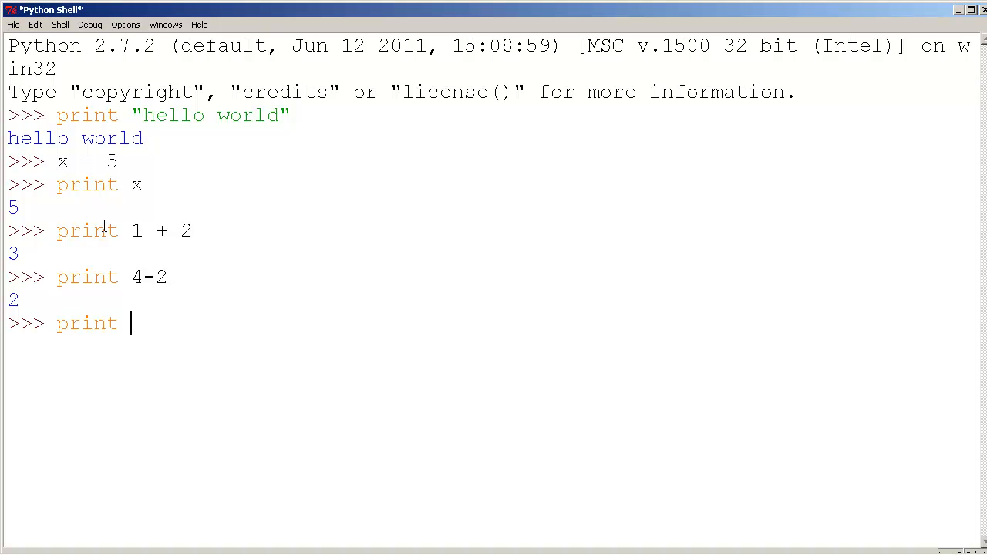
type("2*")
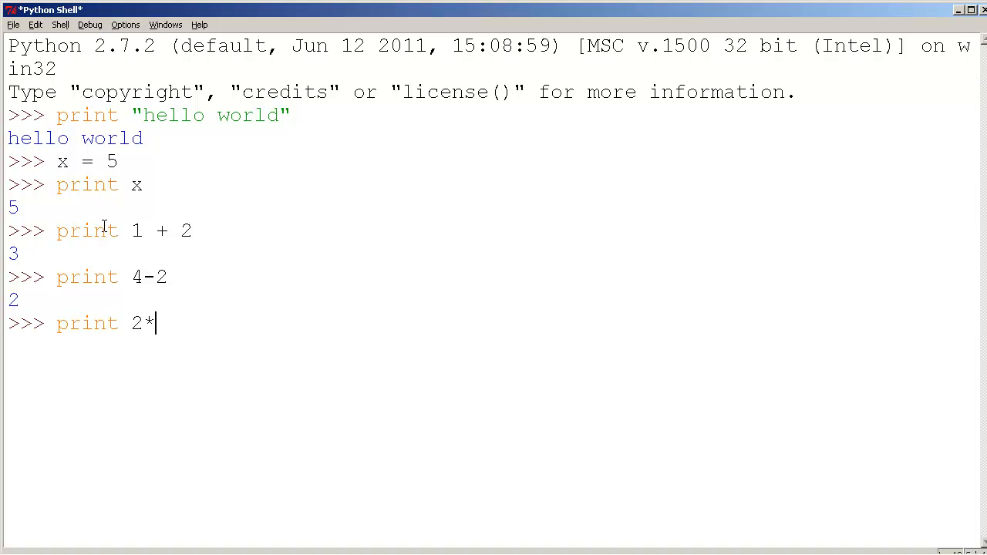
type("5")
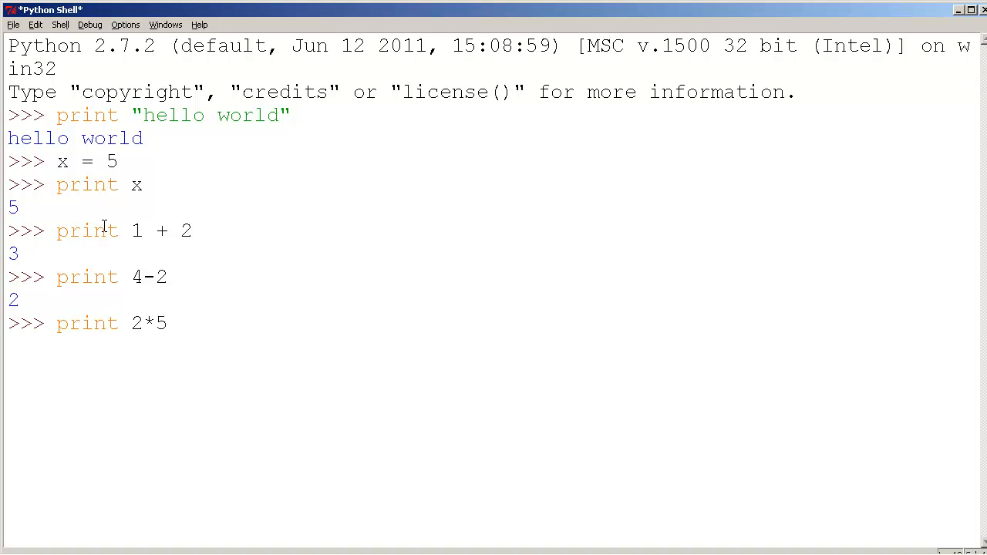
key("Return")
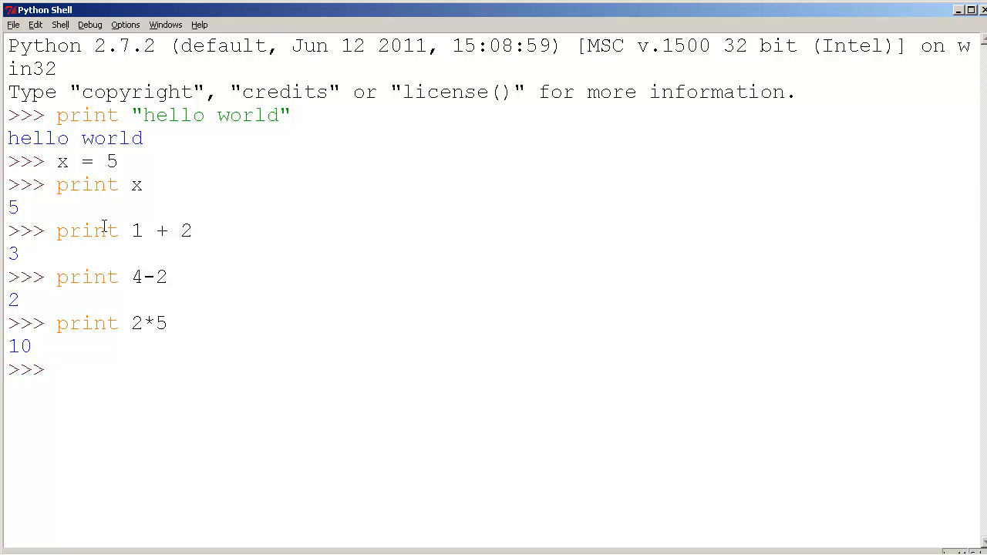
type("print")
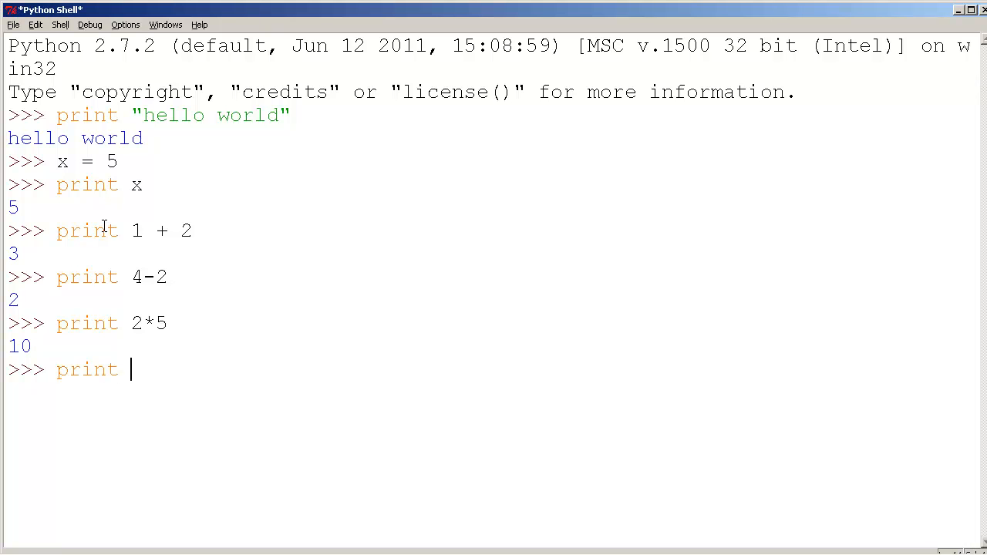
type("10/2")
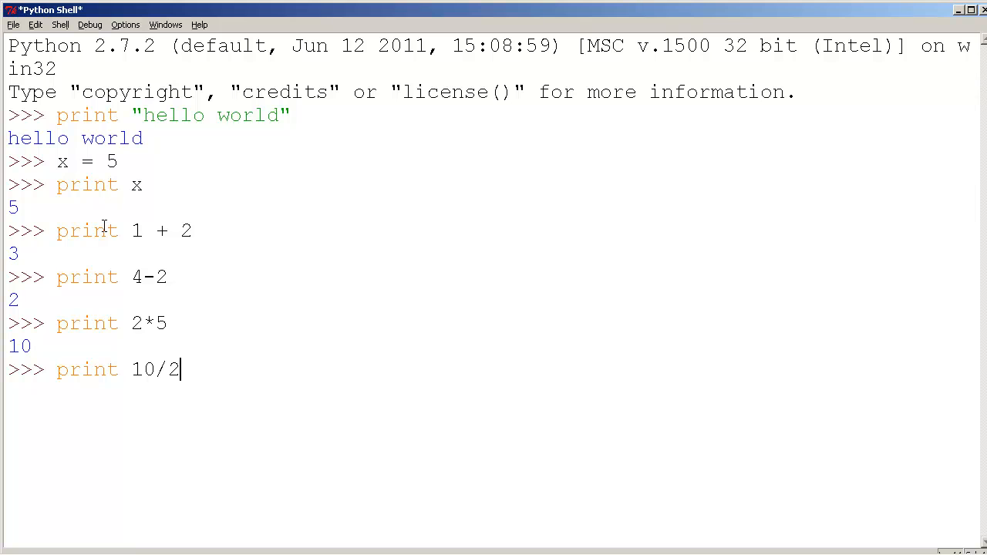
key("Return")
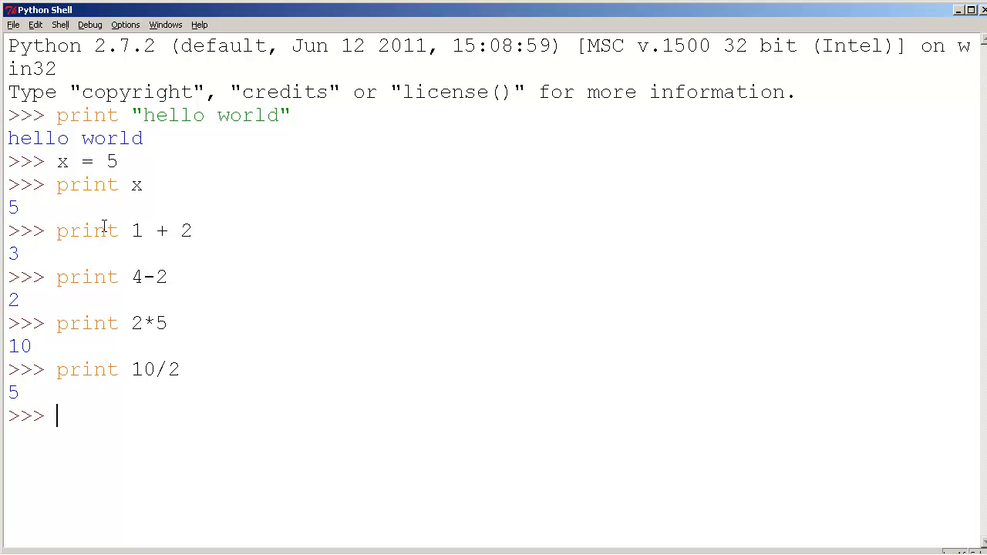
Evaluate 10/3 and 2/3, returning truncated results 3 and 0.
type("10/")
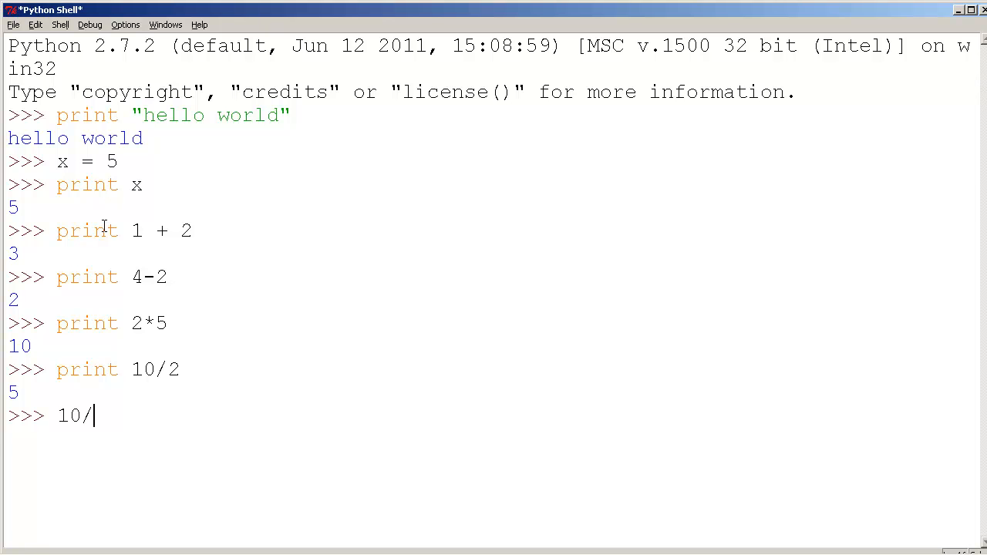
key("Return")
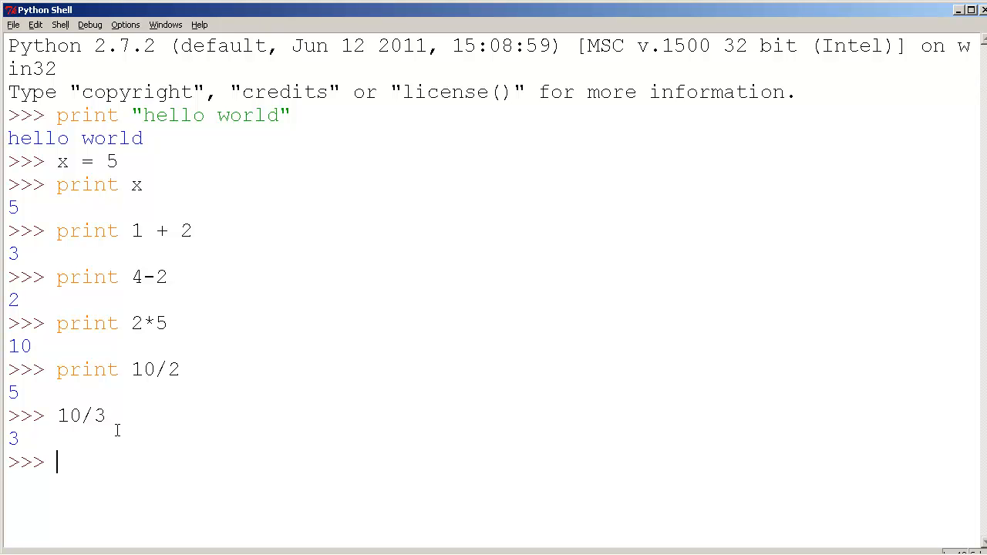
type("2/3")
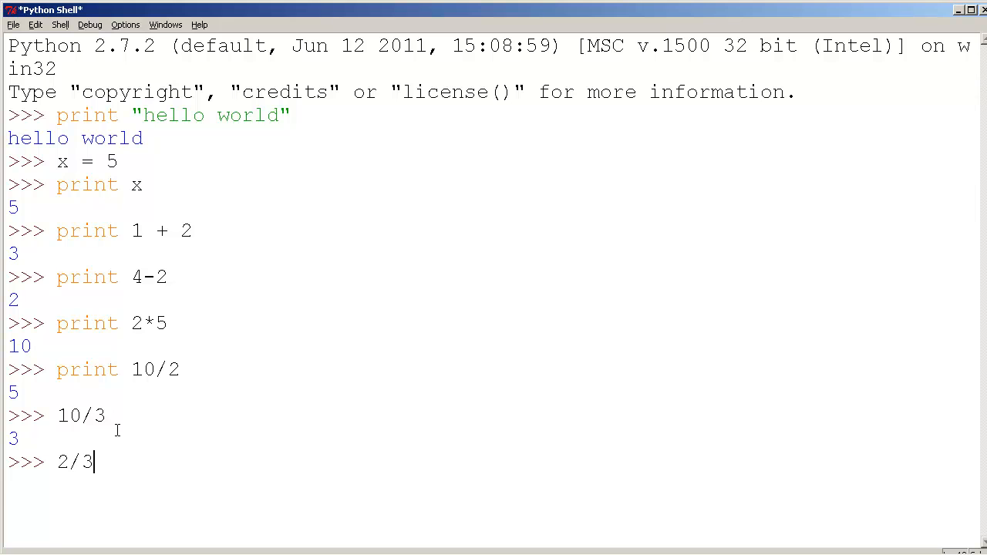
key("Return")
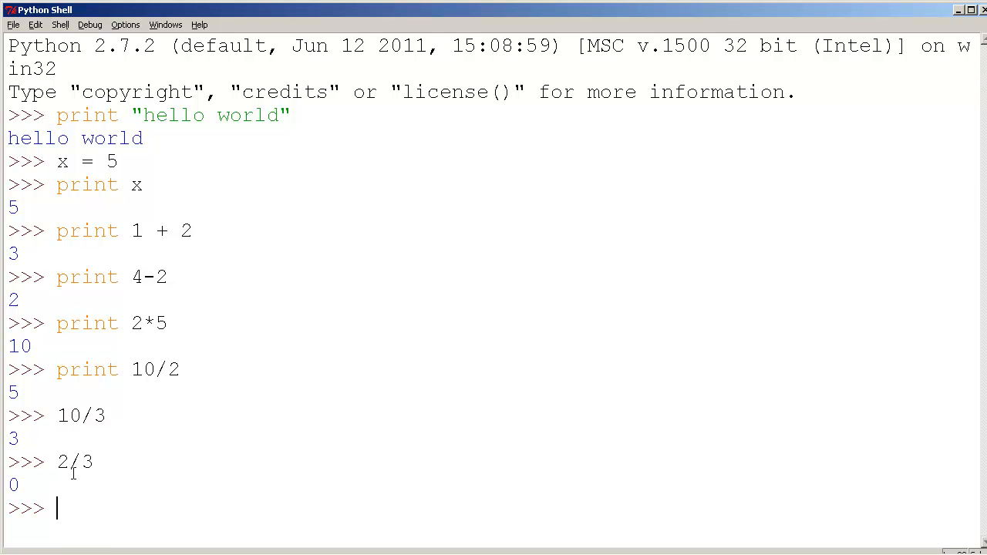
mouse_move(108, 475)
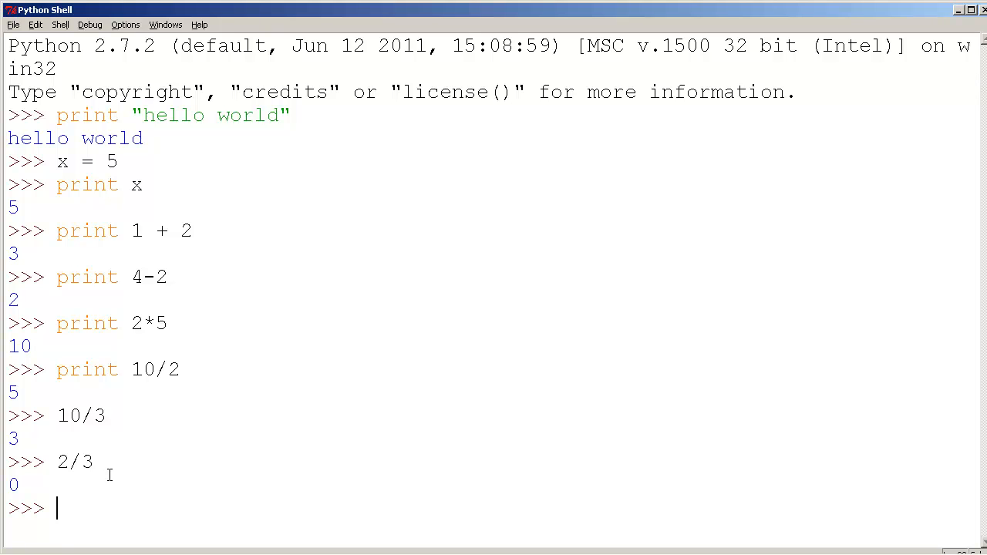
mouse_move(23, 481)
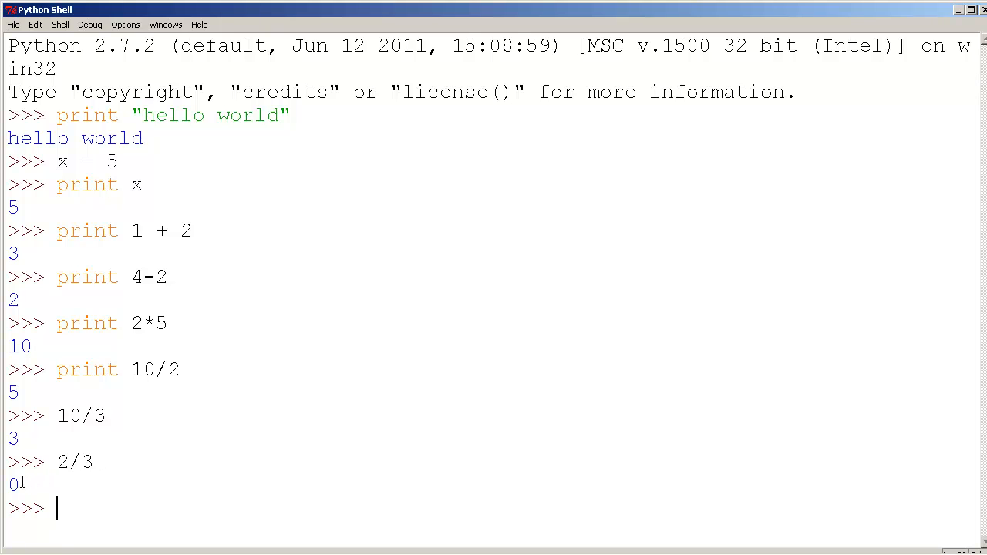
mouse_move(139, 435)
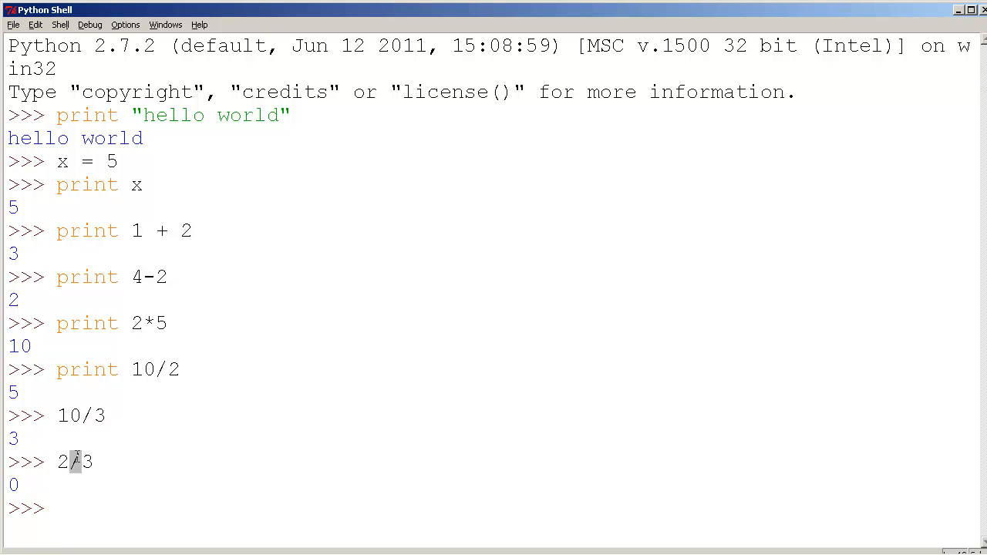
mouse_move(100, 463)
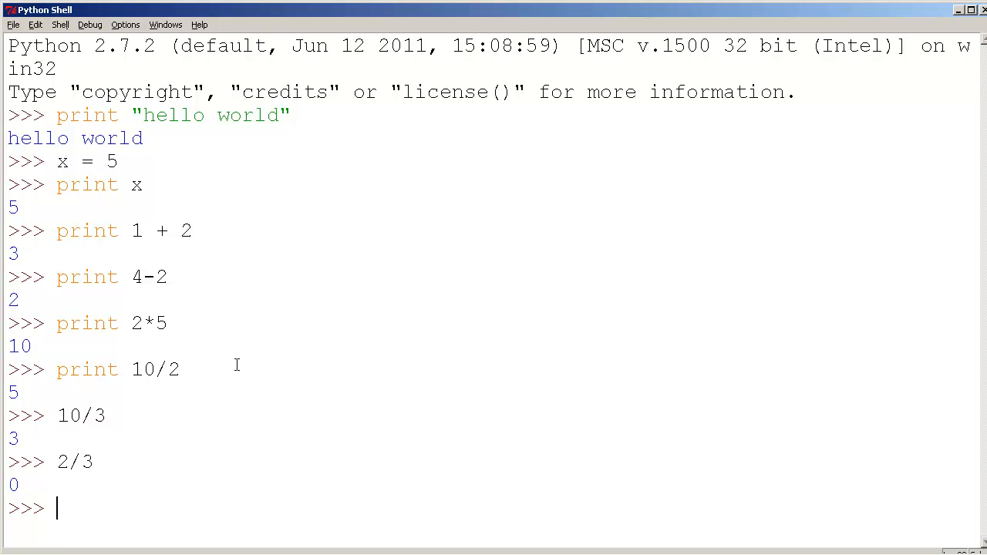
Evaluate the exponent expression 2**3, returning 8.
type("2**3")
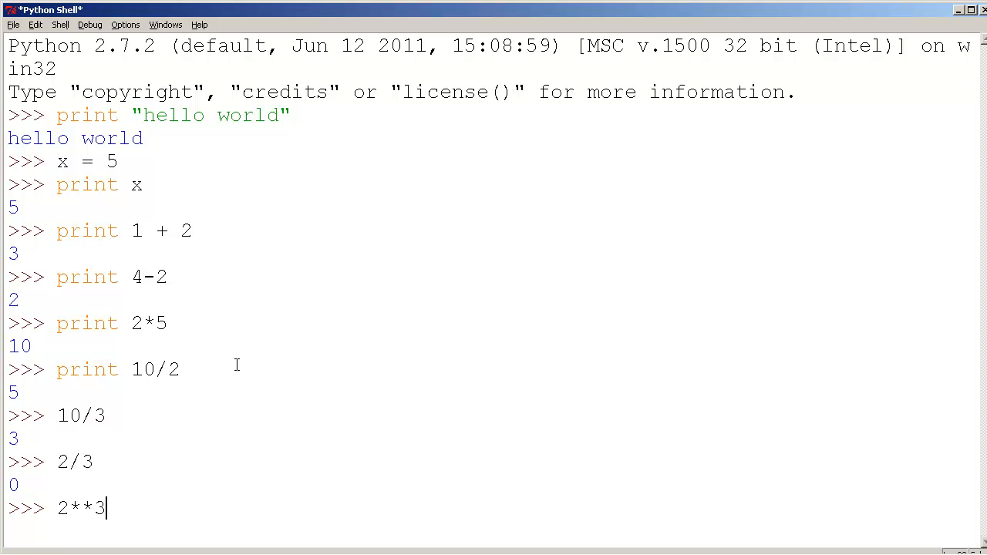
key("Return")
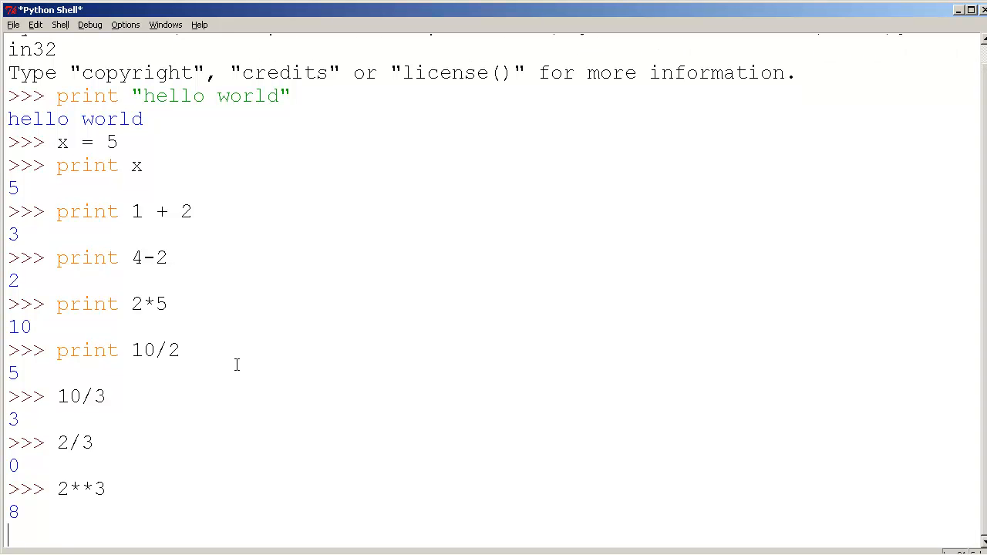
key("Return")
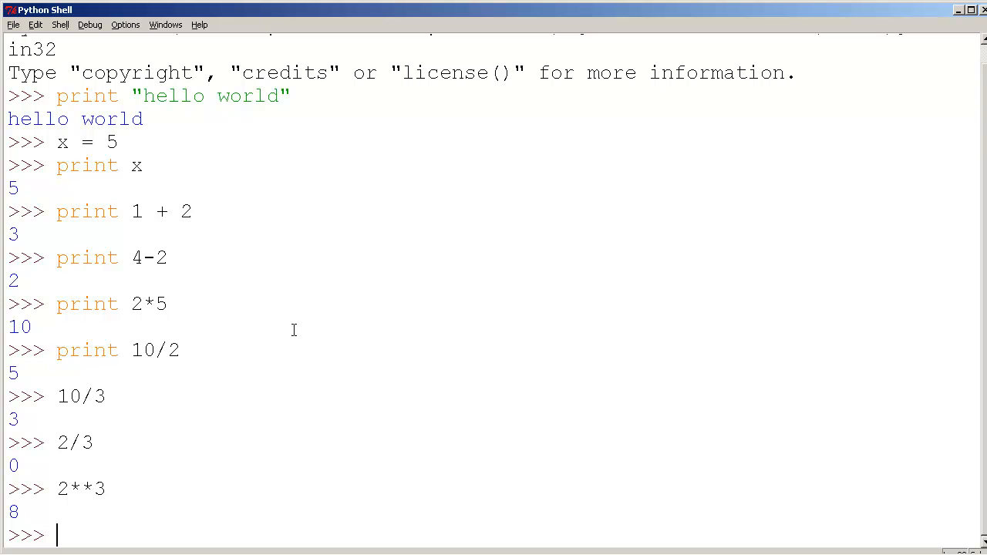
mouse_move(157, 208)
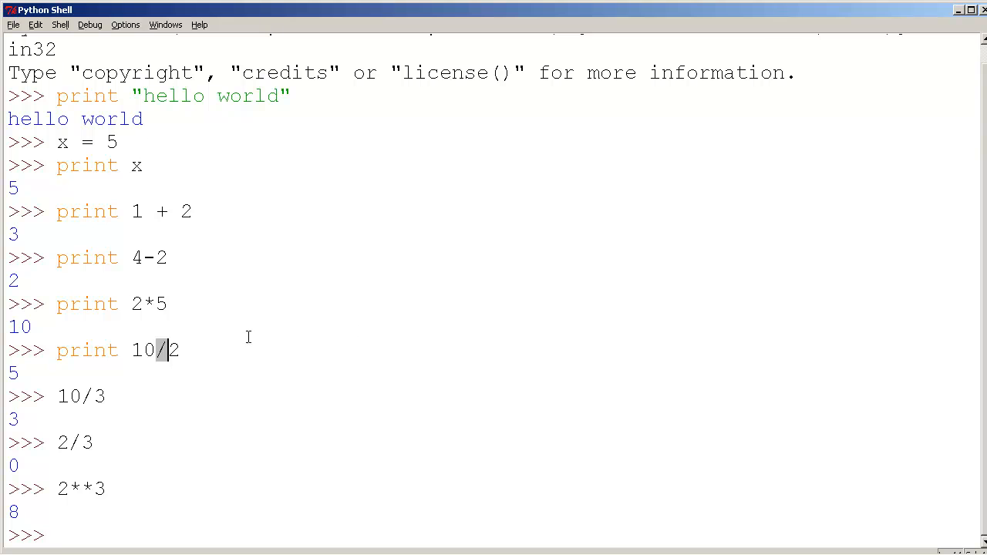
mouse_move(373, 333)
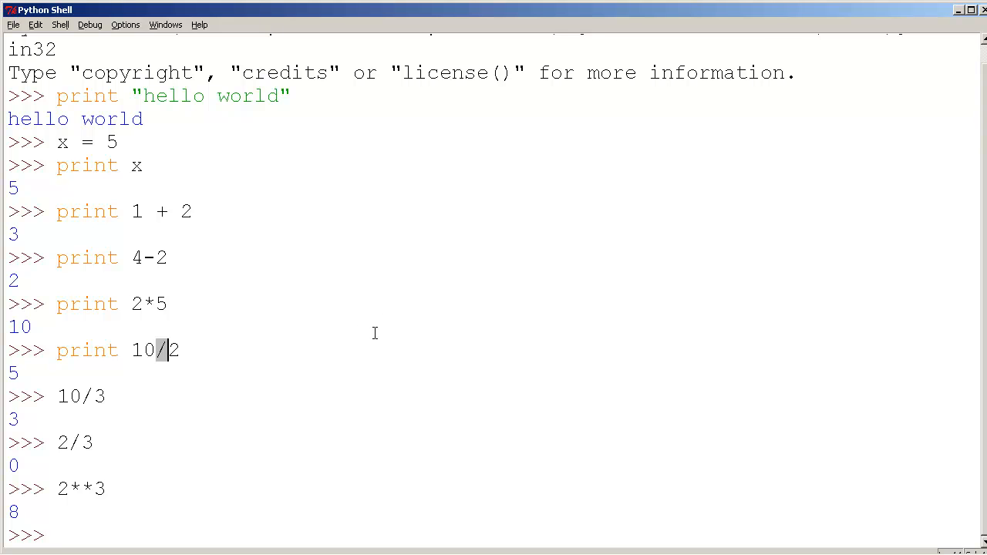
mouse_move(255, 368)
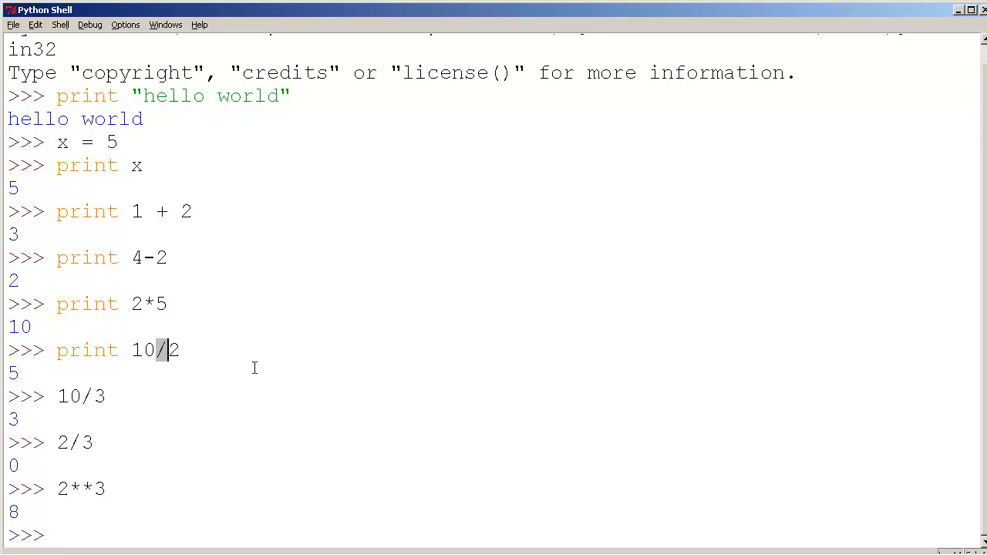
mouse_move(69, 224)
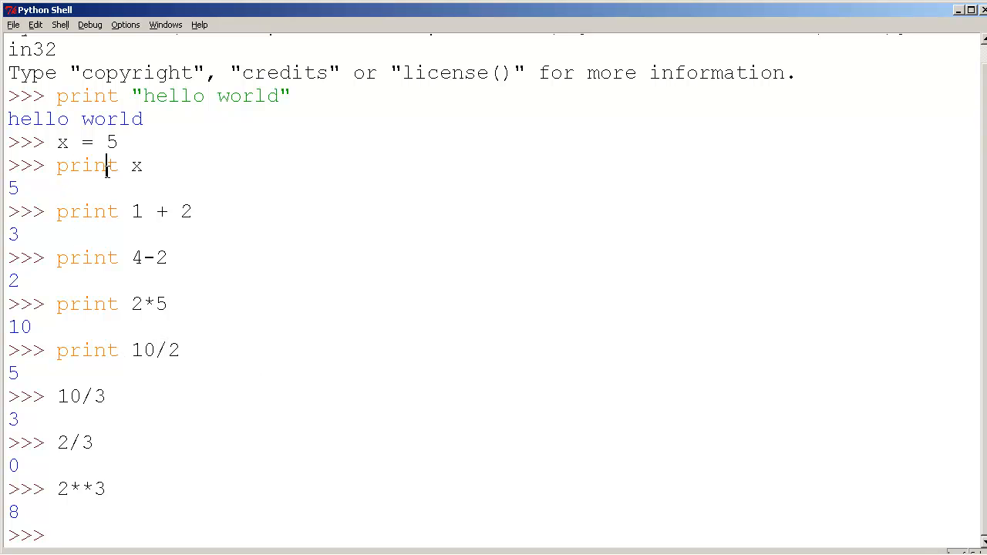
mouse_move(188, 193)
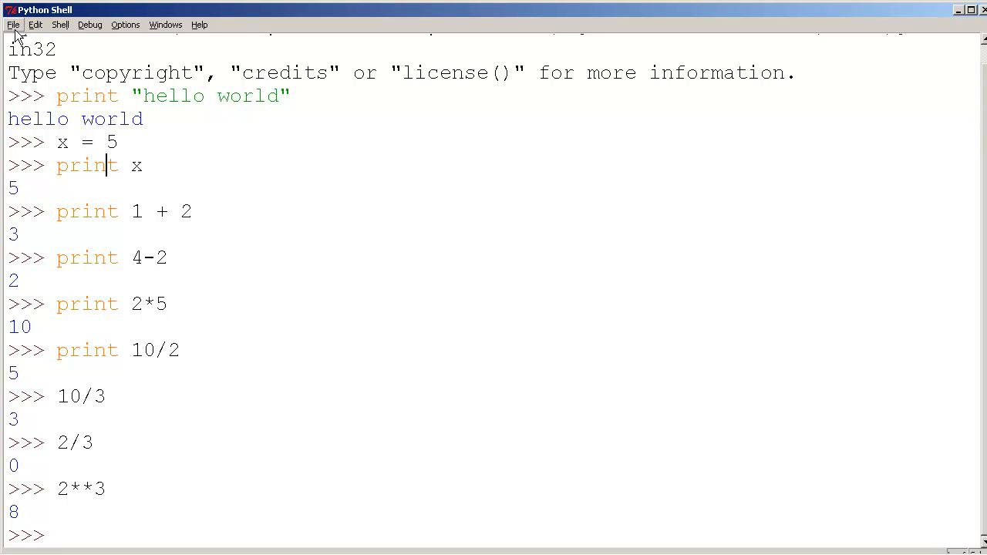
Start a new editor window with the lines aaa = 7 and print aaa.
left_click(13, 25)
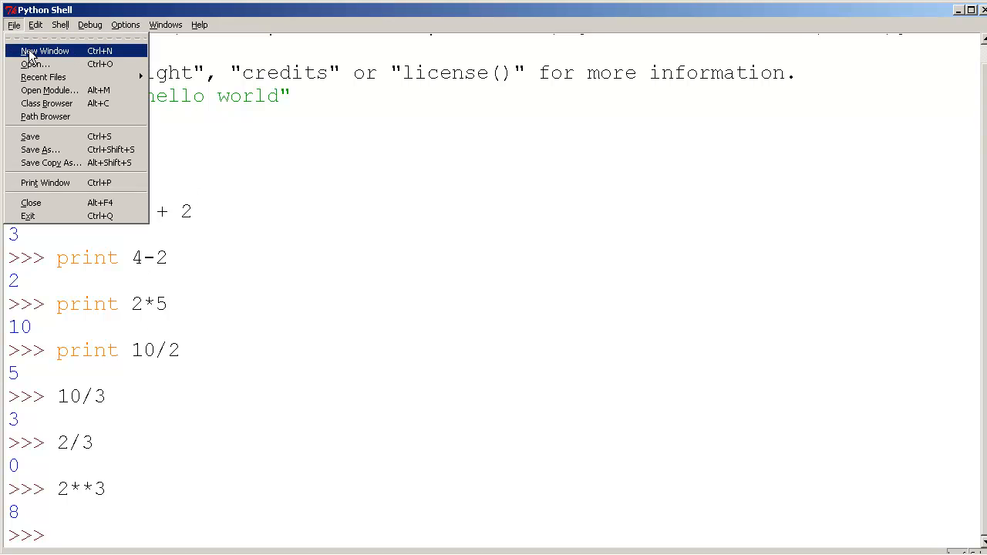
left_click(43, 49)
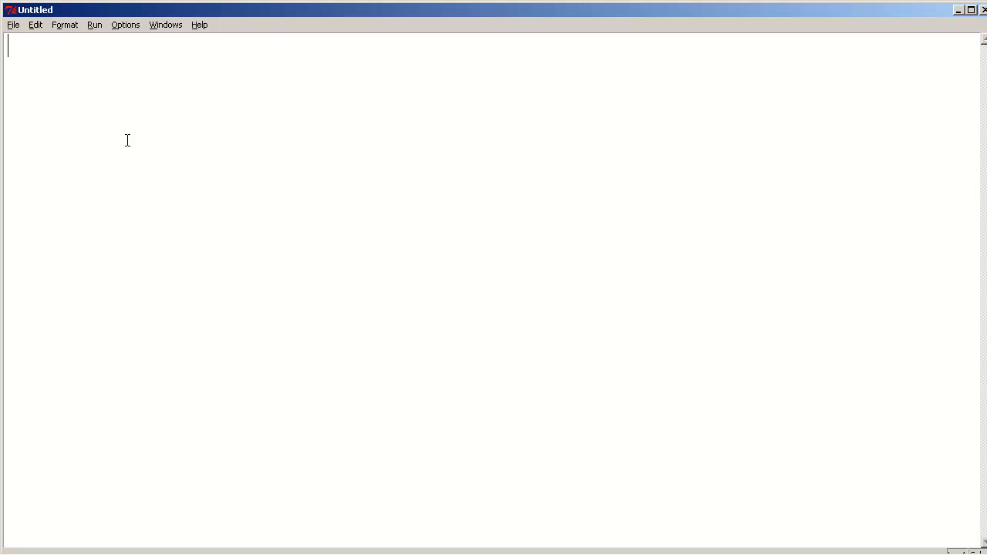
type("aaa = 7")
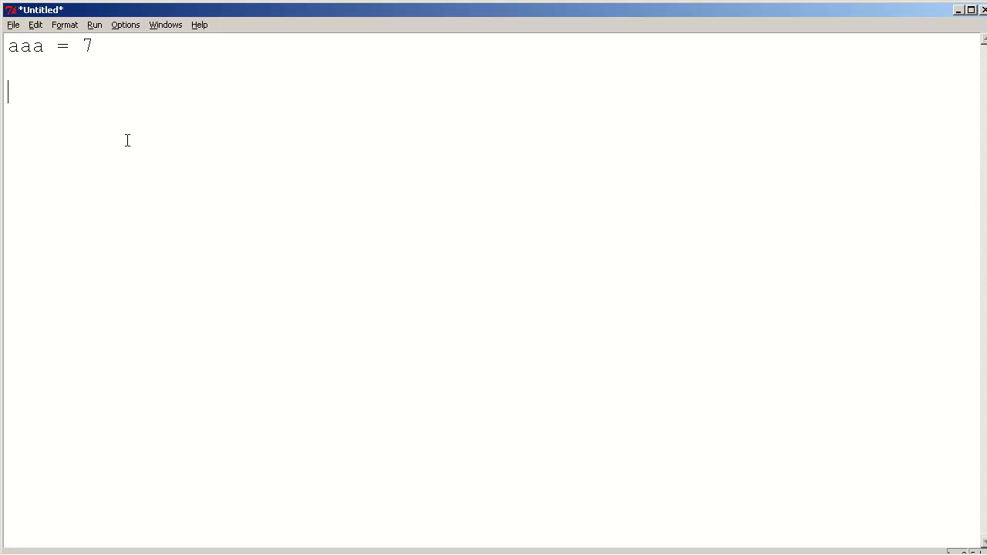
type("print aaa")
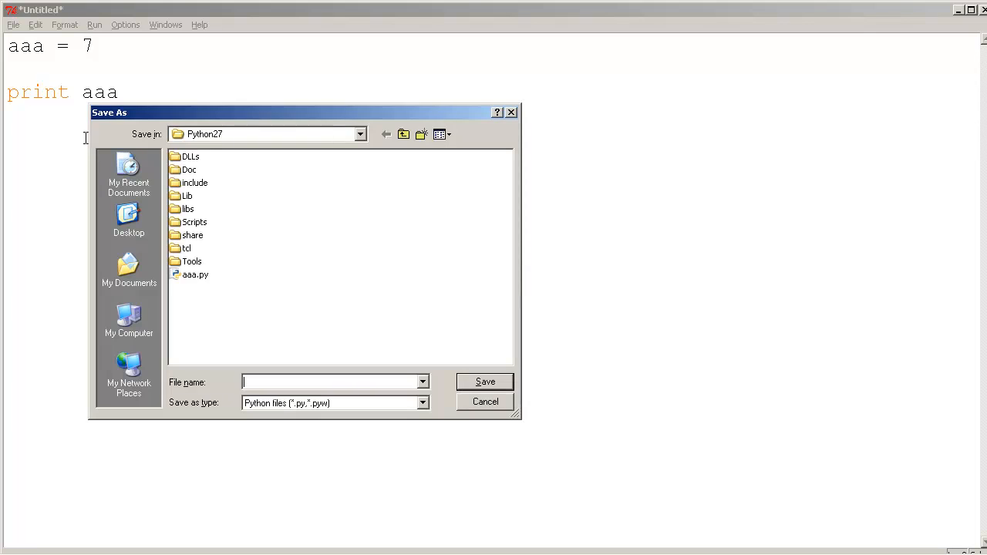
Save the script as aaa on the Desktop.
left_click(129, 224)
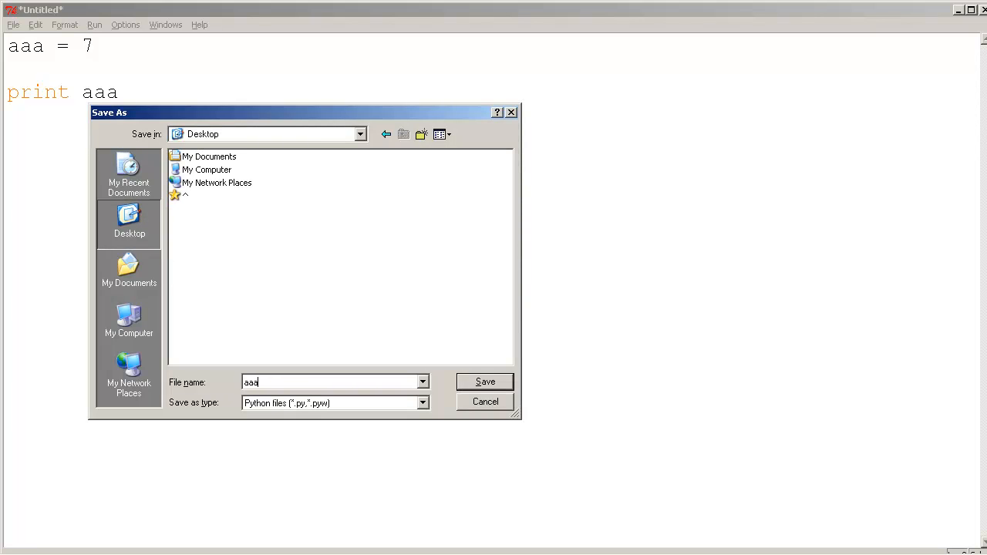
left_click(485, 382)
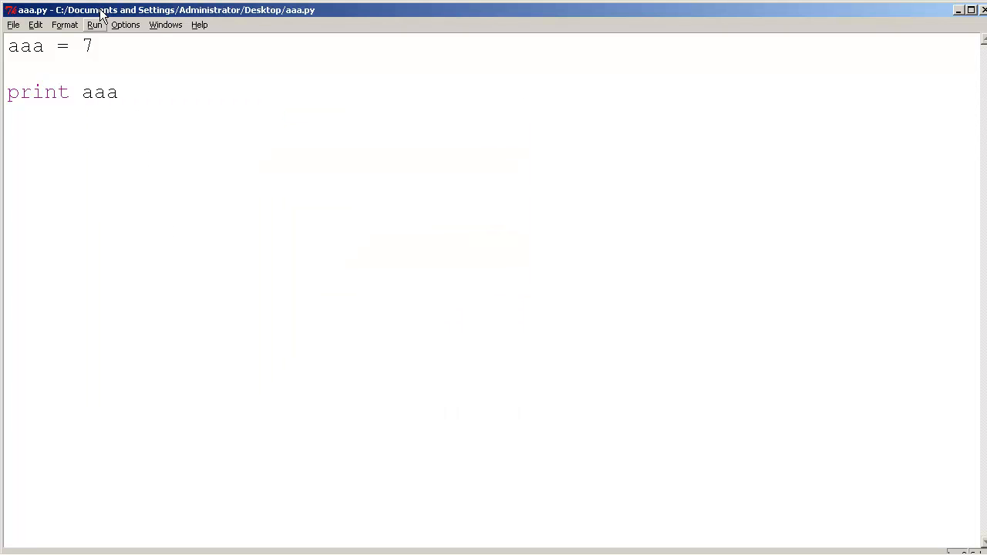
left_click(95, 24)
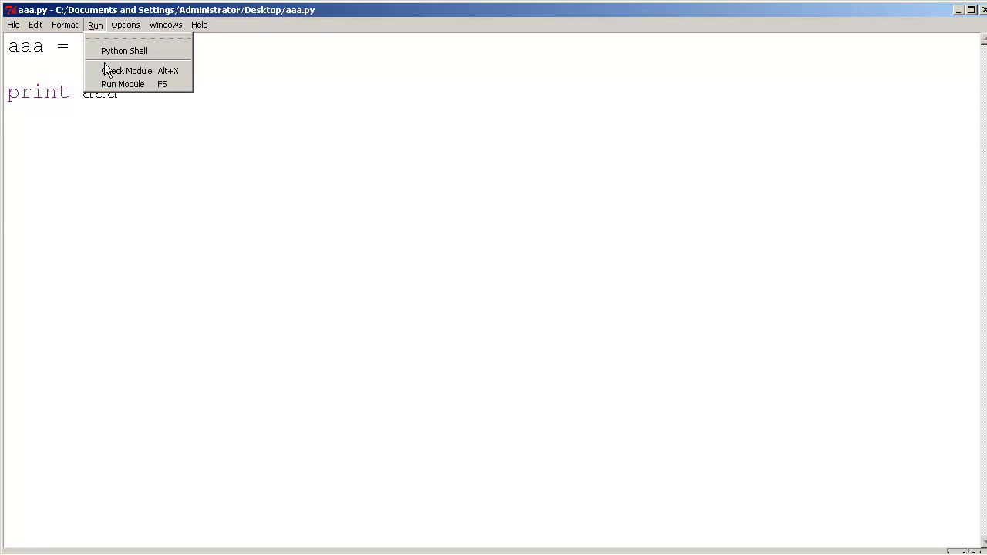
Save the script again under the name aaa.py on the Desktop.
left_click(12, 25)
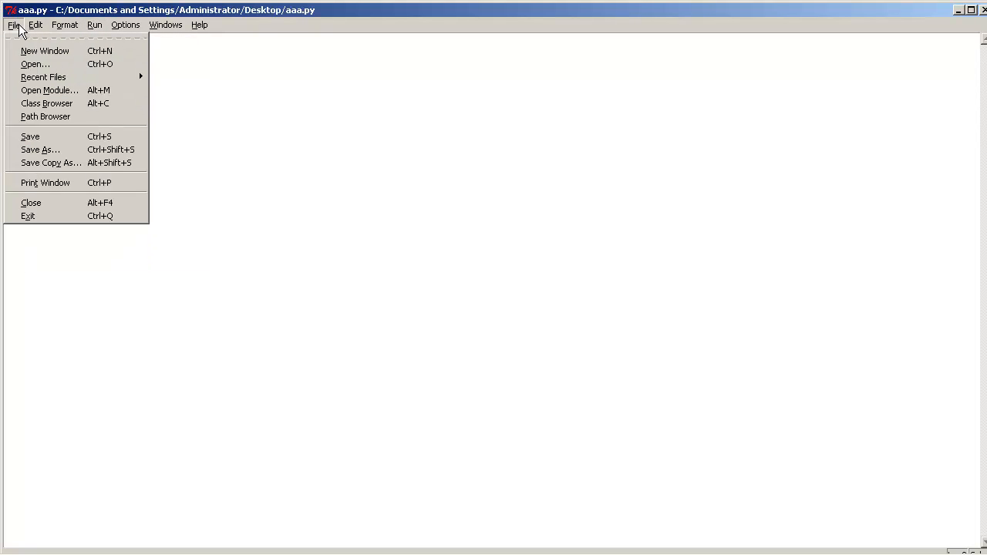
left_click(41, 149)
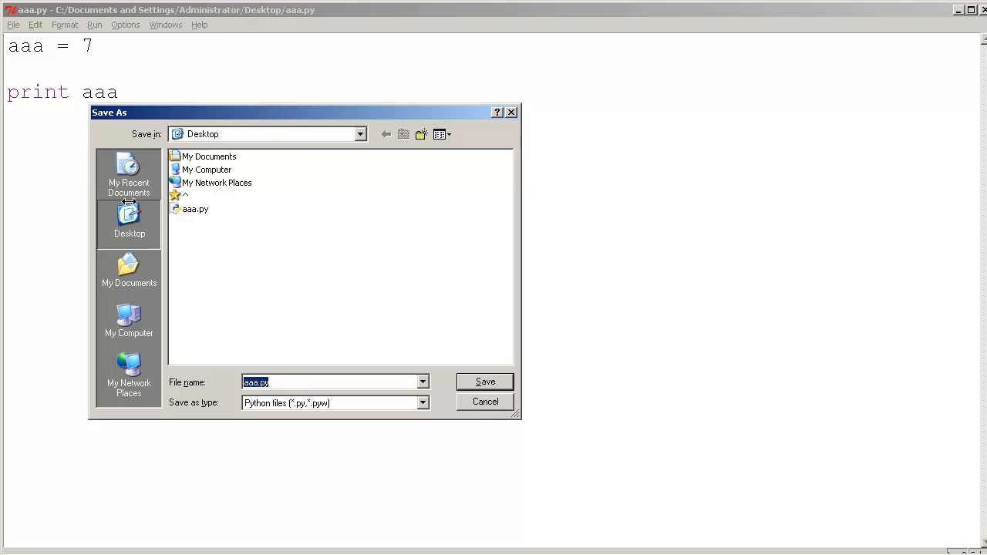
left_click(259, 383)
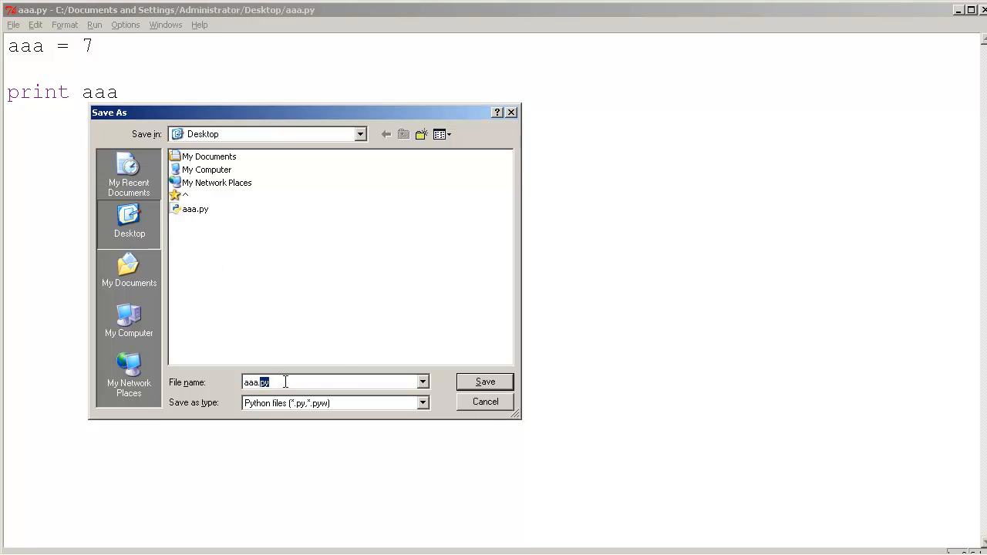
mouse_move(302, 395)
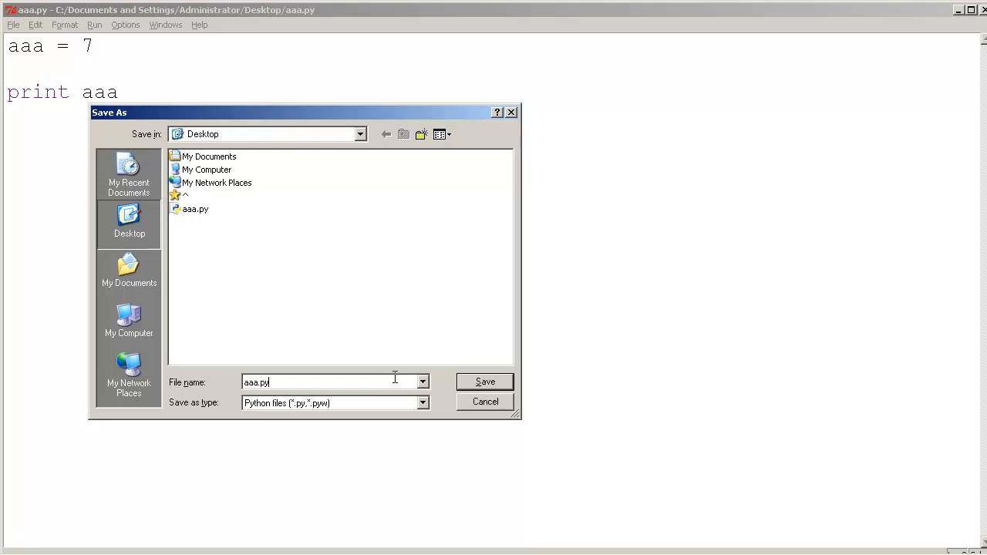
left_click(485, 381)
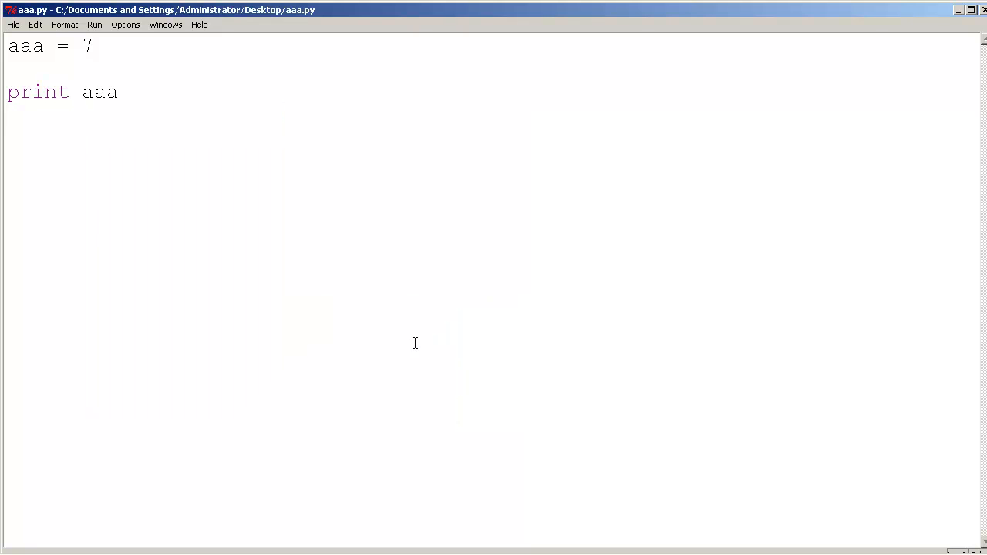
left_click(95, 24)
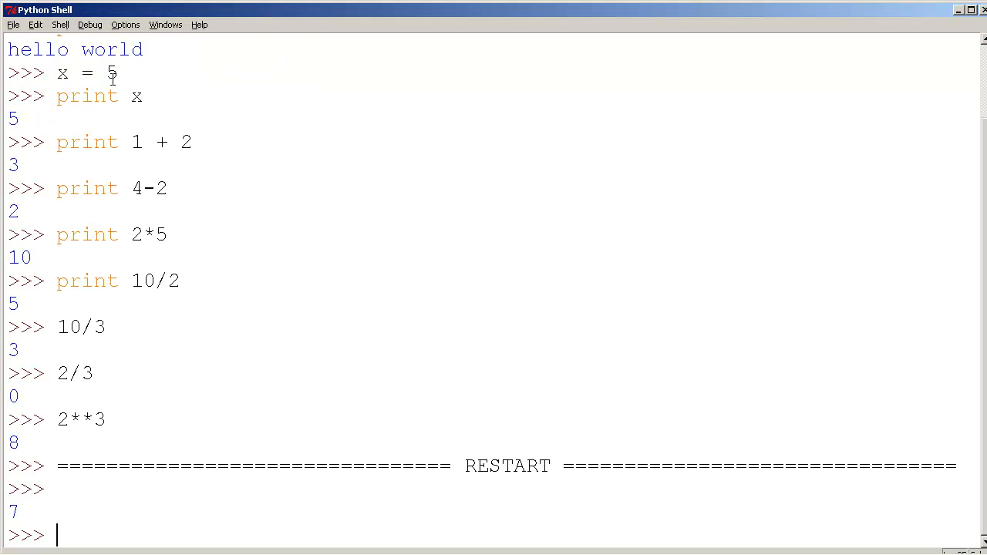
mouse_move(40, 501)
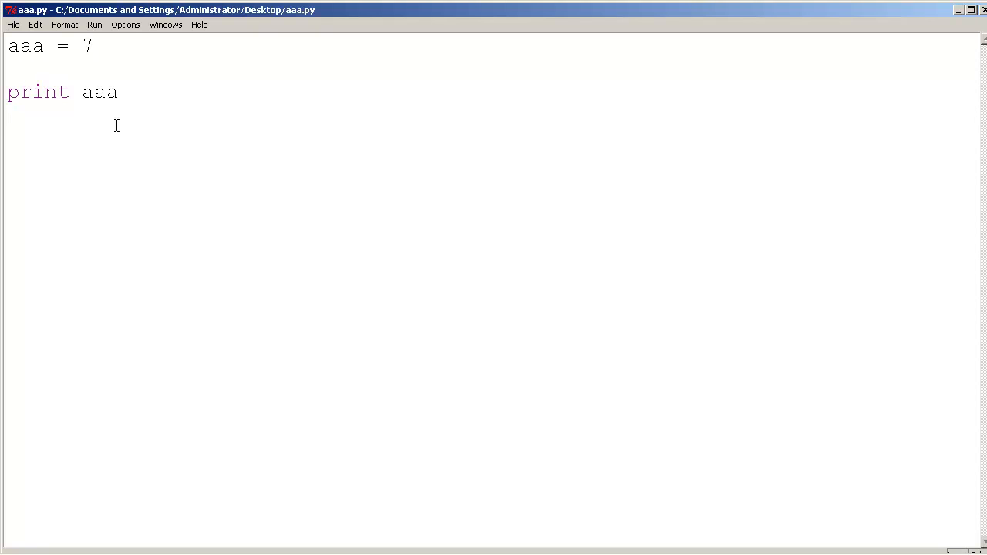
Change the print line to print aaa + 3 and run the module.
left_click(119, 93)
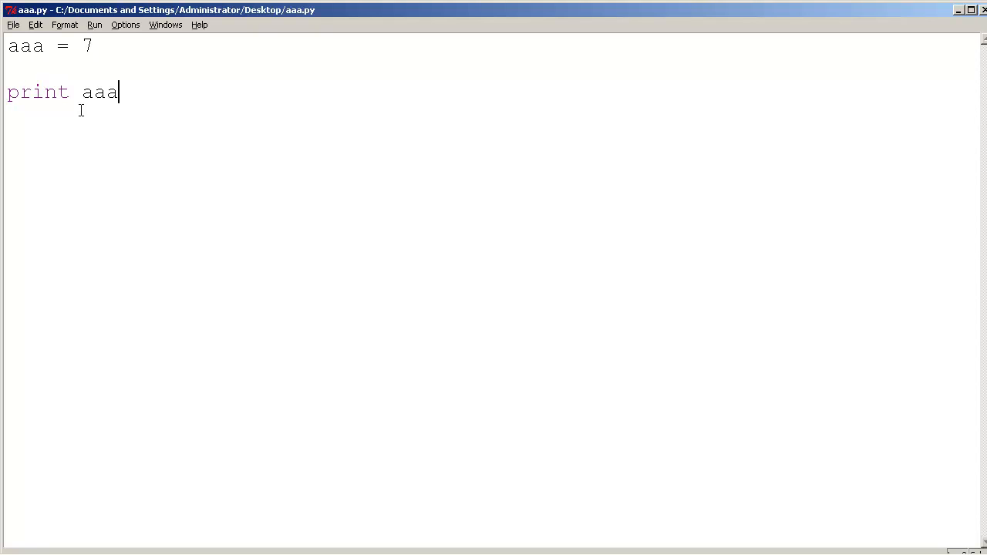
type("+ 3")
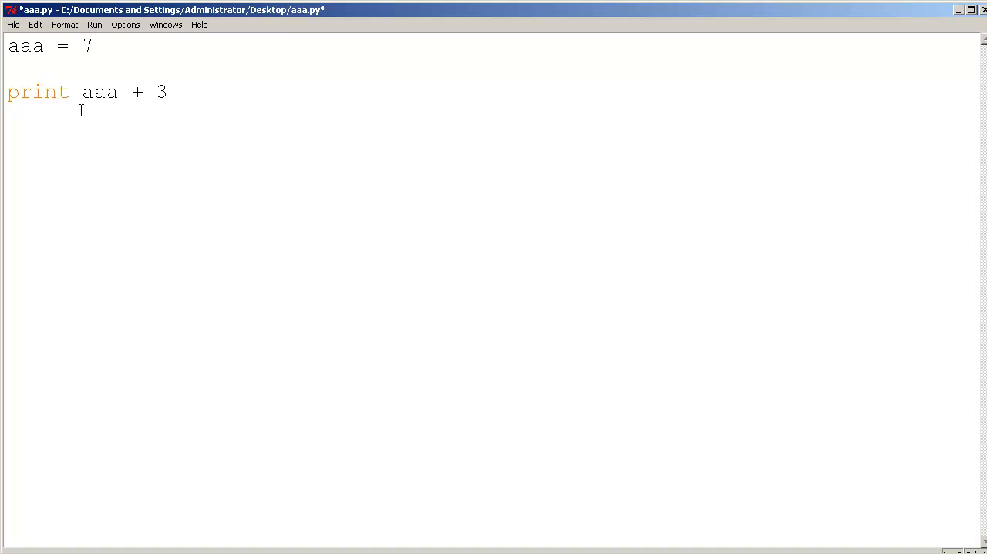
left_click(94, 24)
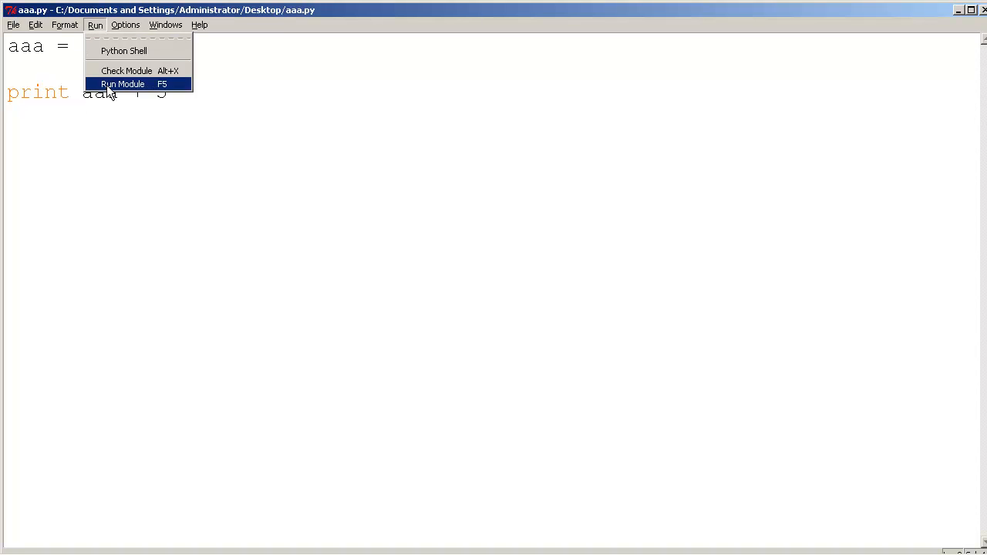
left_click(123, 83)
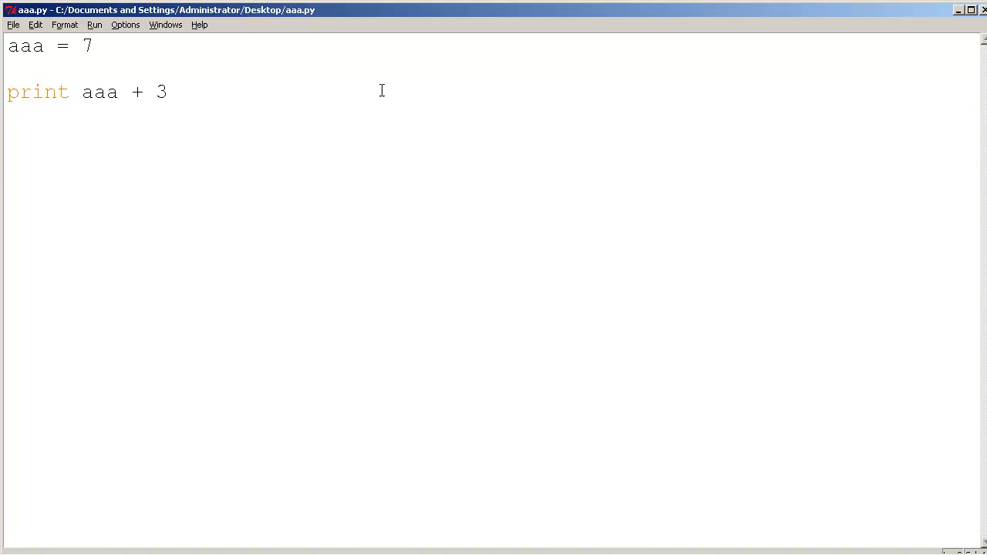
left_click(8, 68)
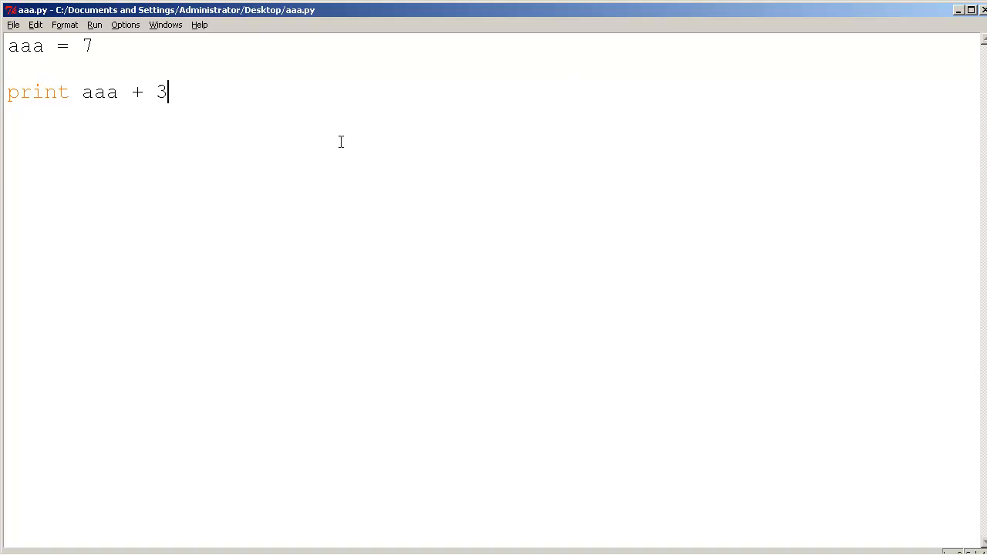
Add bbb = 2, change the print to aaa - bbb, and save.
left_click(89, 46)
type("bbb")
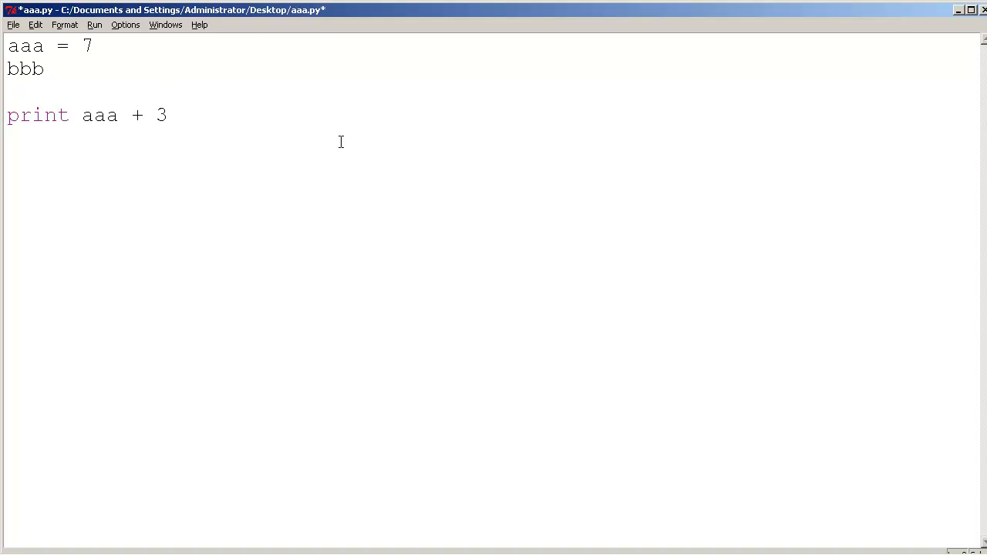
type("= 2")
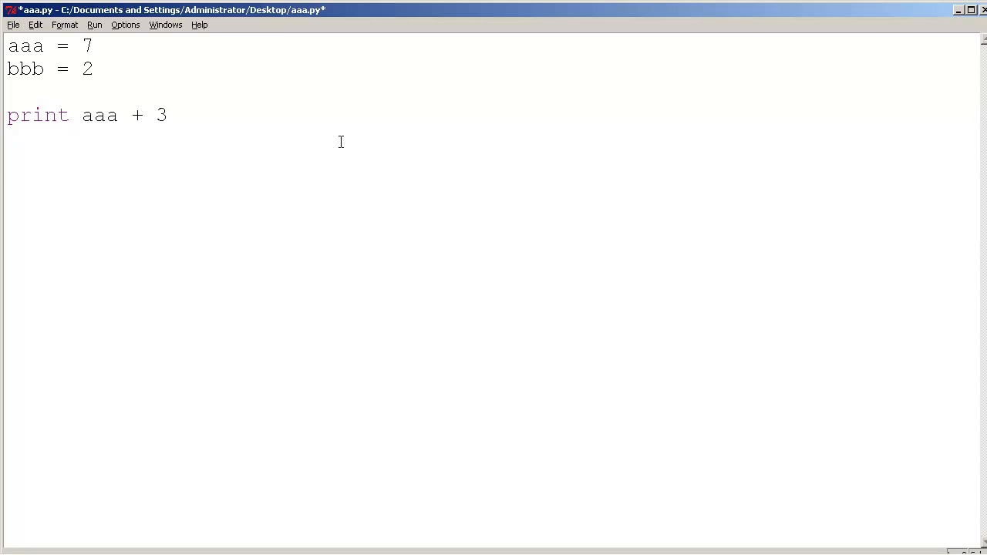
double_click(160, 114)
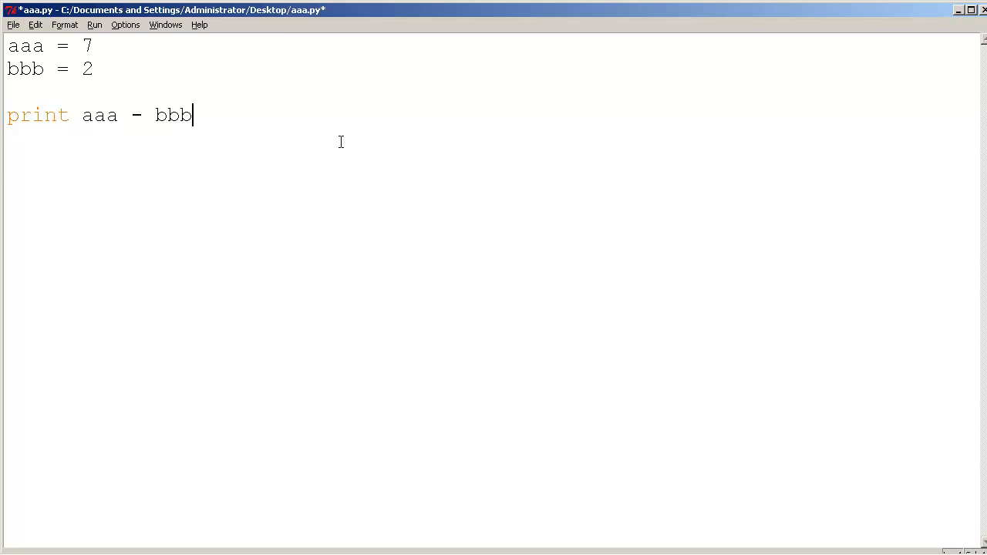
key("ctrl+s")
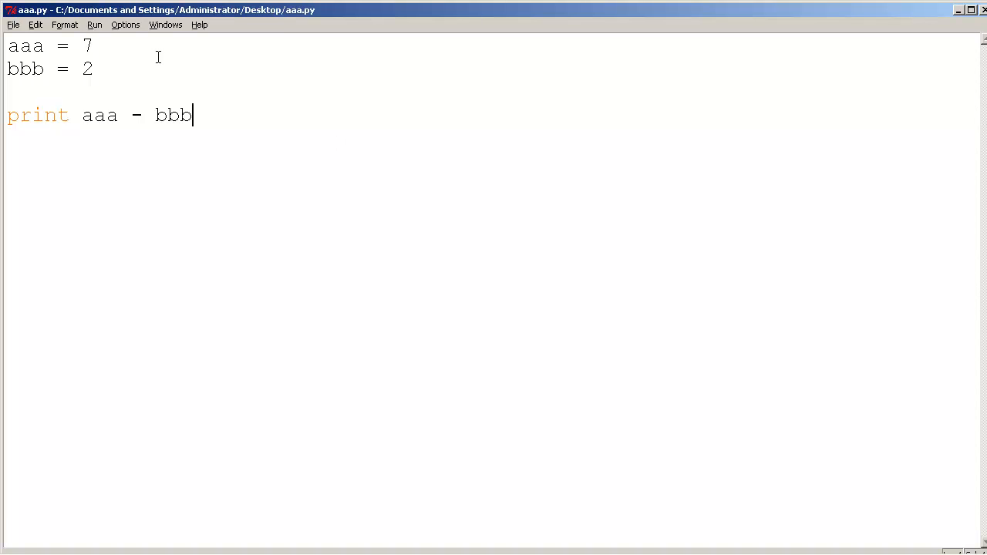
Run the module so the shell outputs 5.
left_click(94, 25)
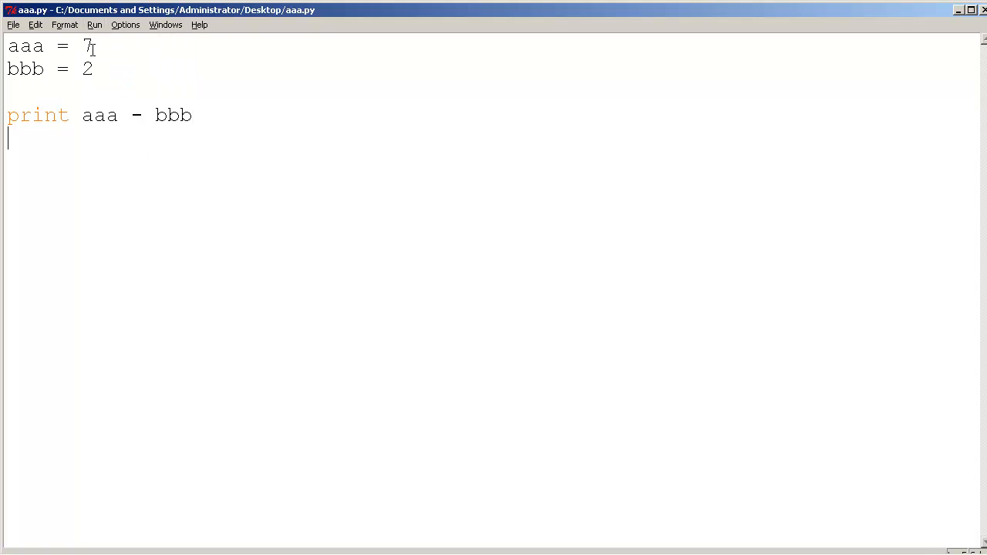
left_click(96, 24)
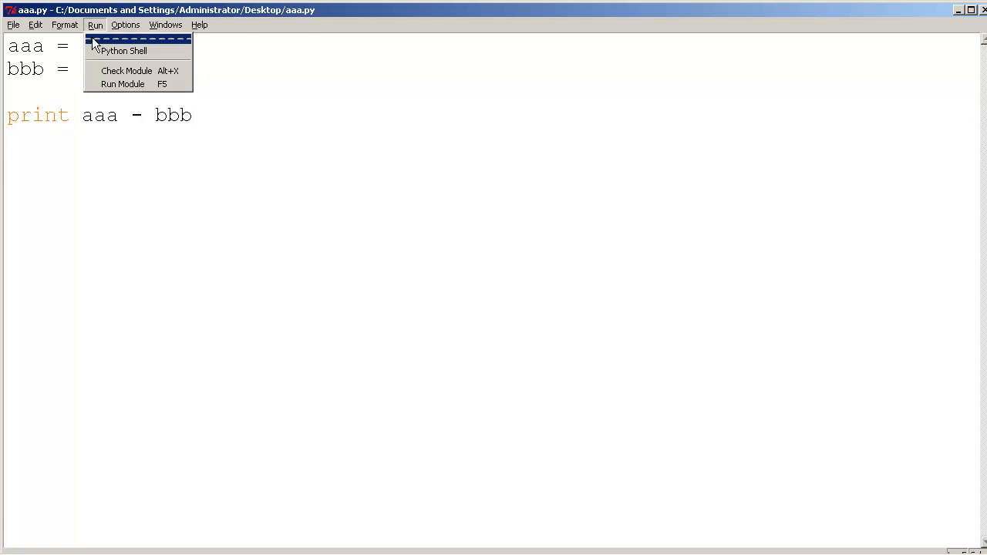
left_click(124, 83)
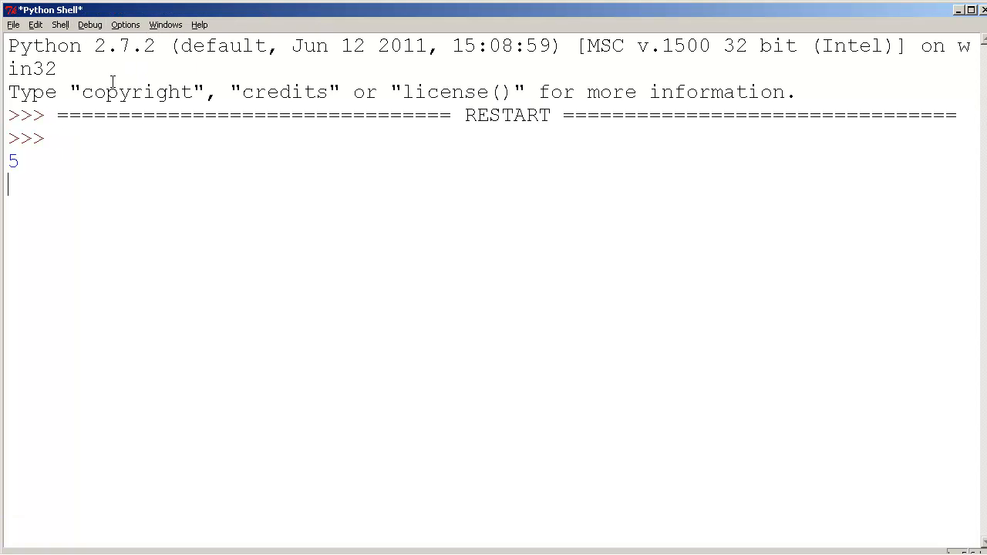
key("Return")
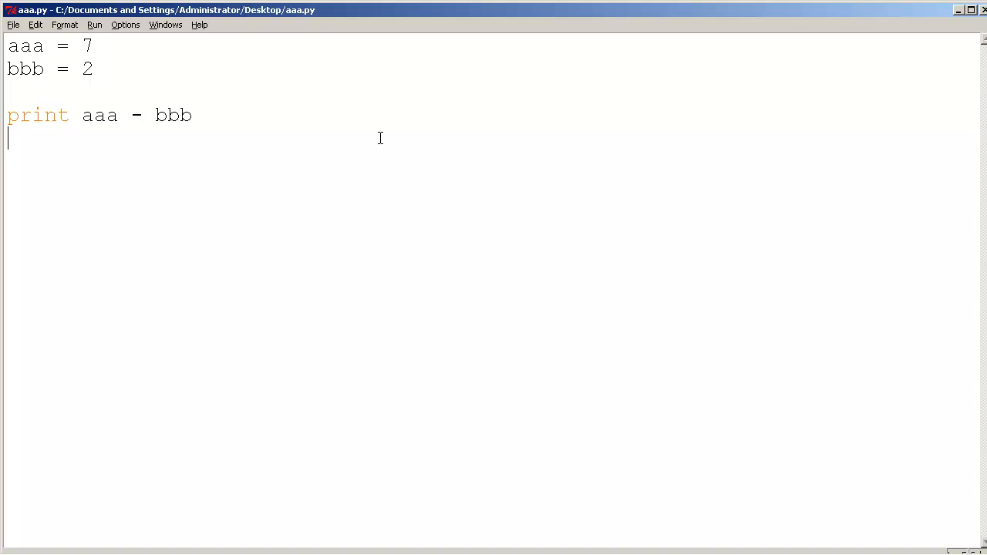
mouse_move(210, 176)
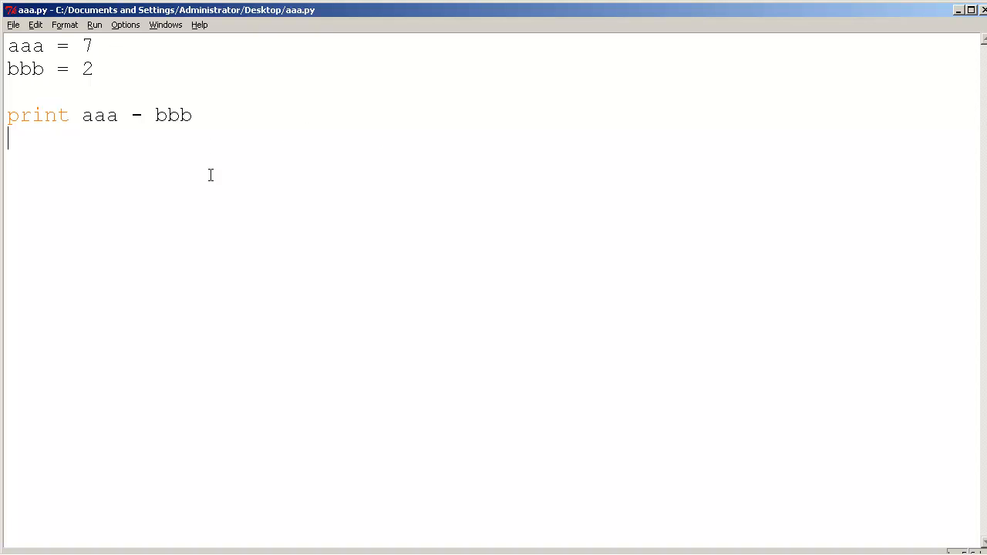
left_click(131, 114)
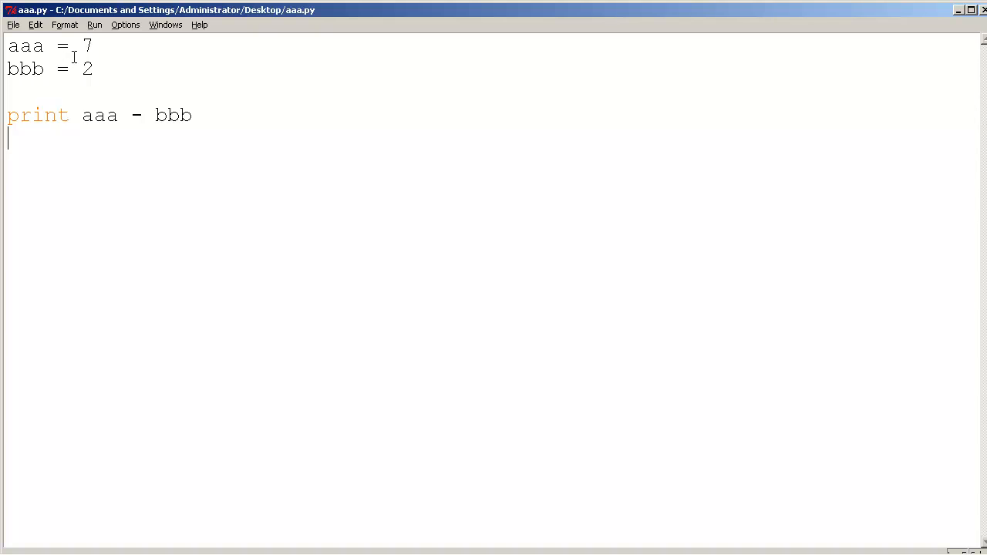
mouse_move(77, 44)
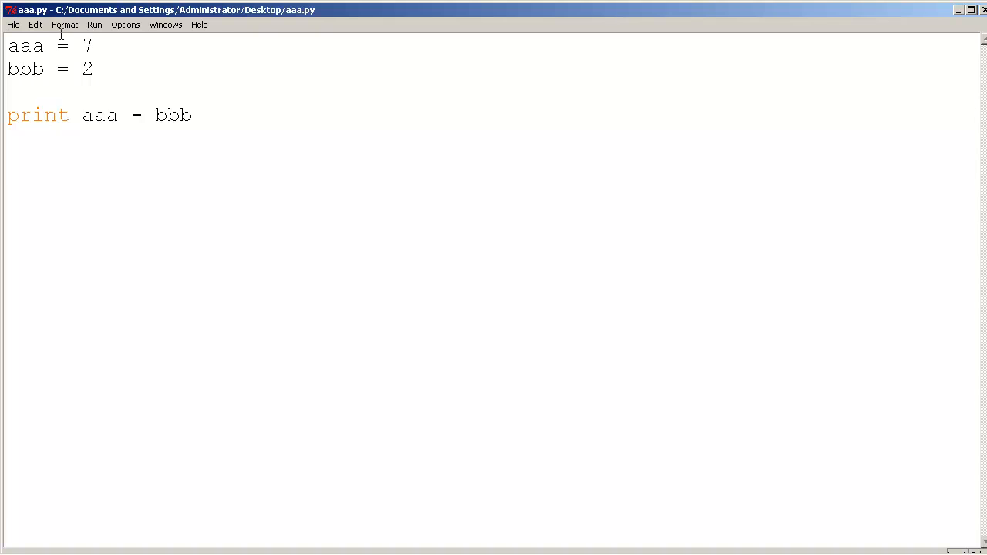
mouse_move(22, 47)
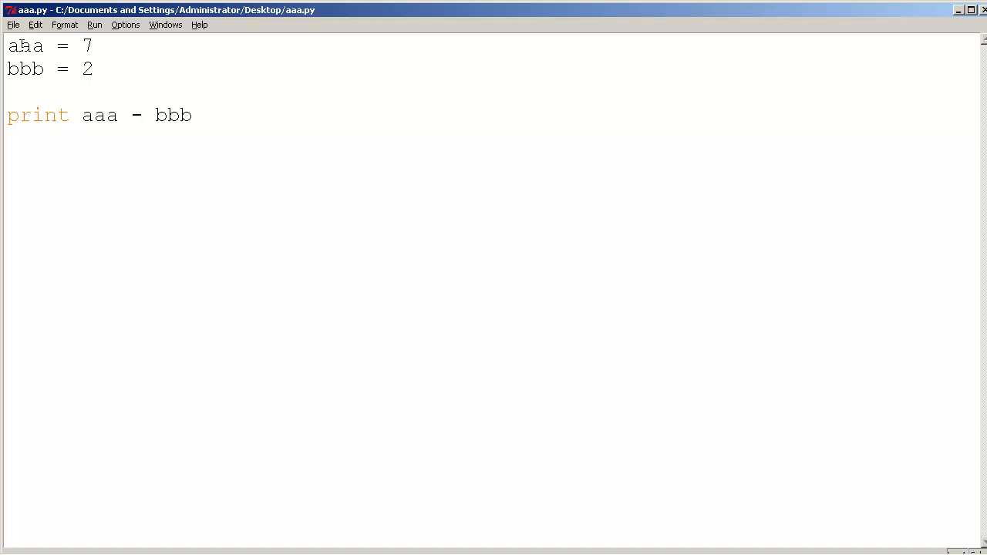